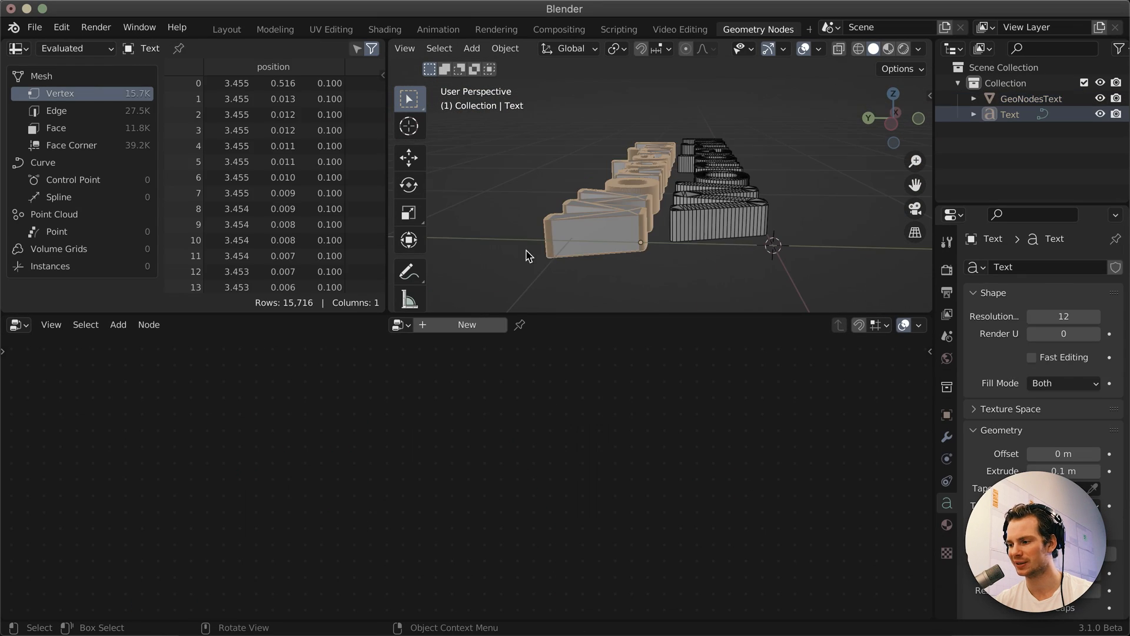
Start a fresh General file with the default objects cleared
click(1033, 99)
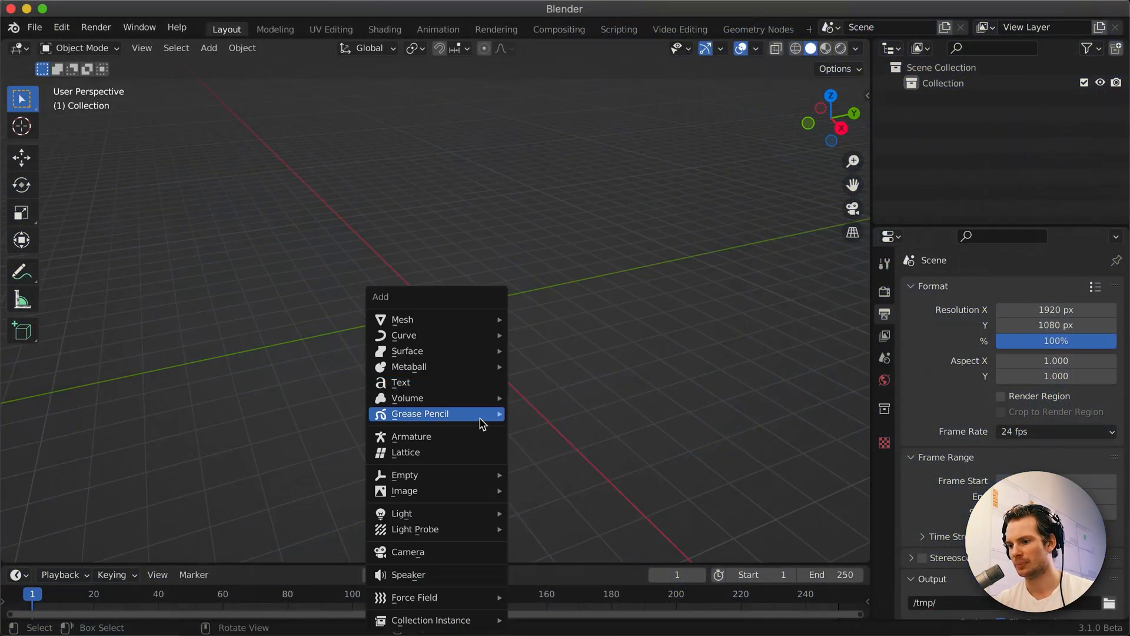
Add a text object reading 'Wonderful' and load the Calibri Bold font for it
click(400, 381)
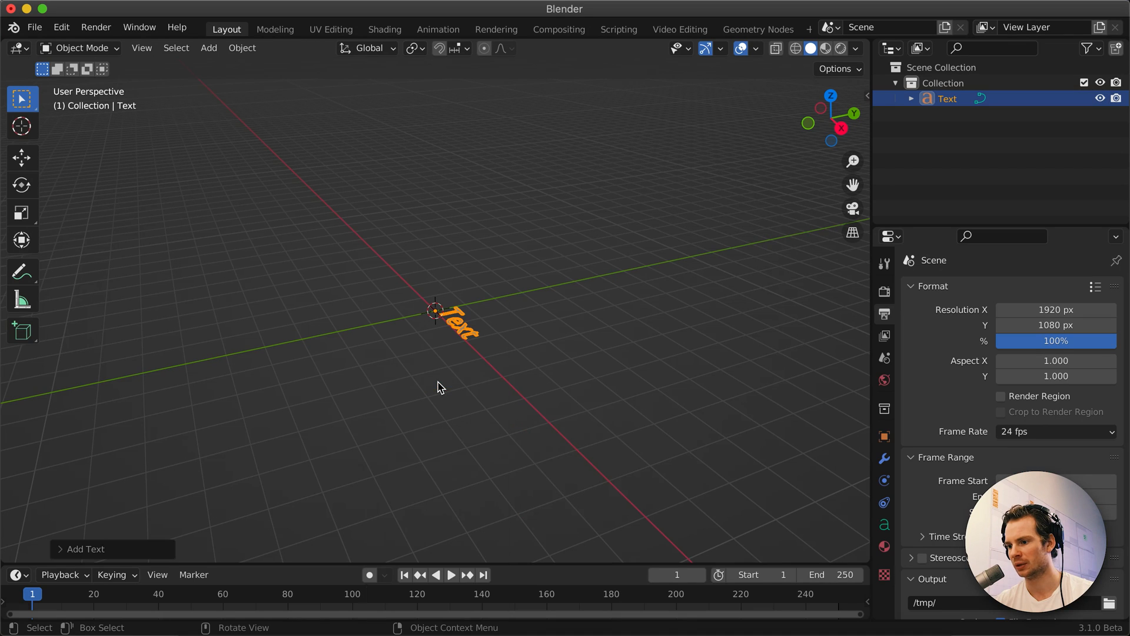
key(Tab)
text(Wonderful)
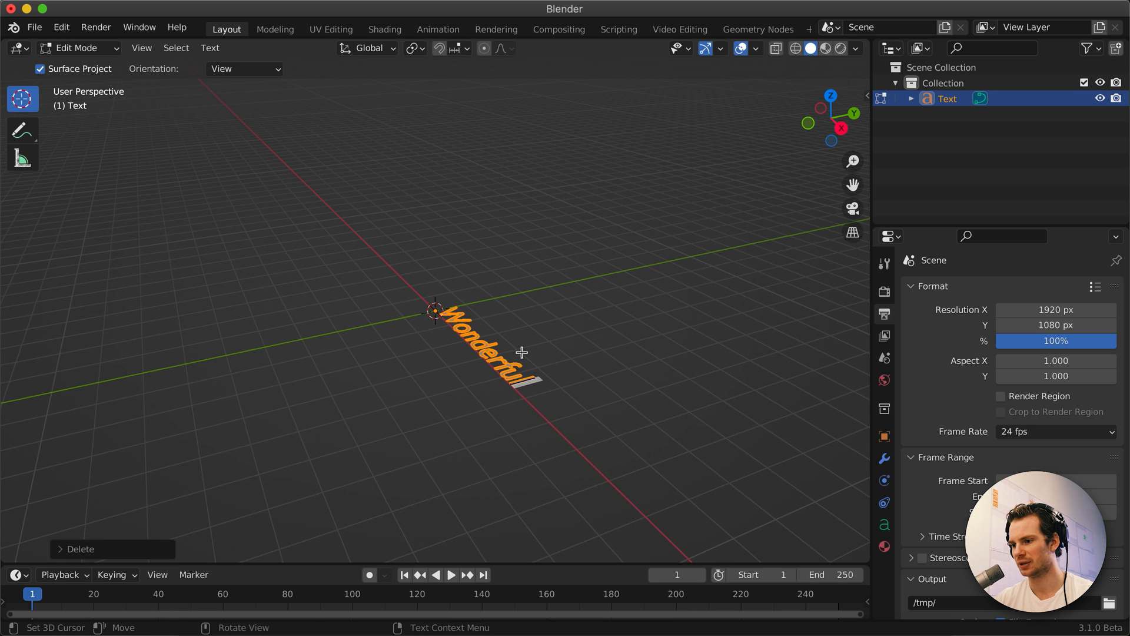
key(Tab)
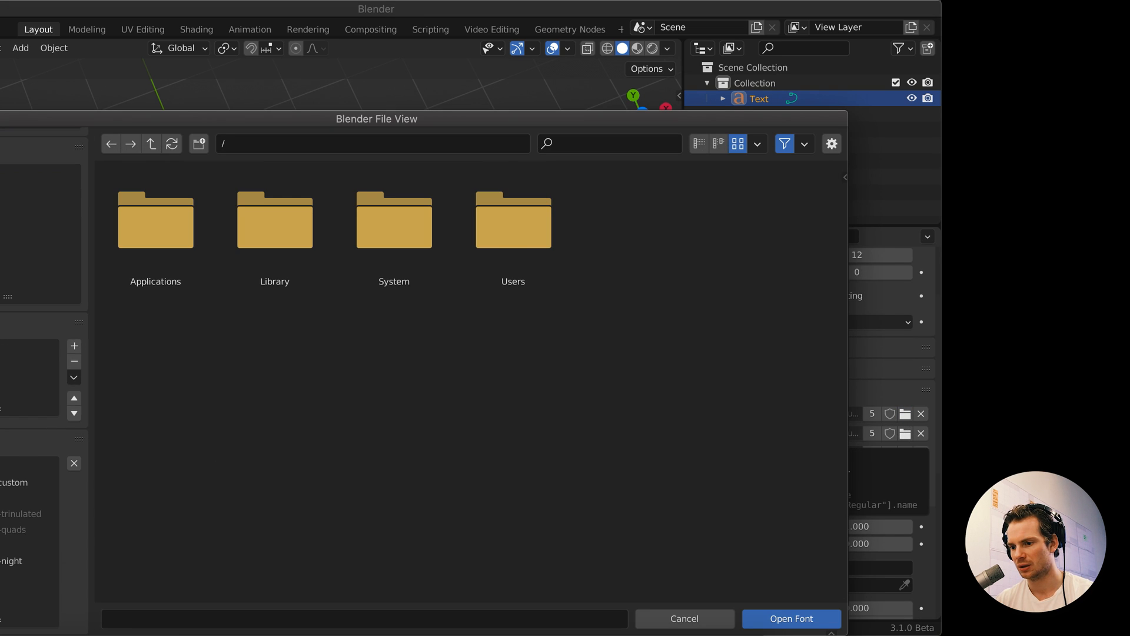
click(790, 618)
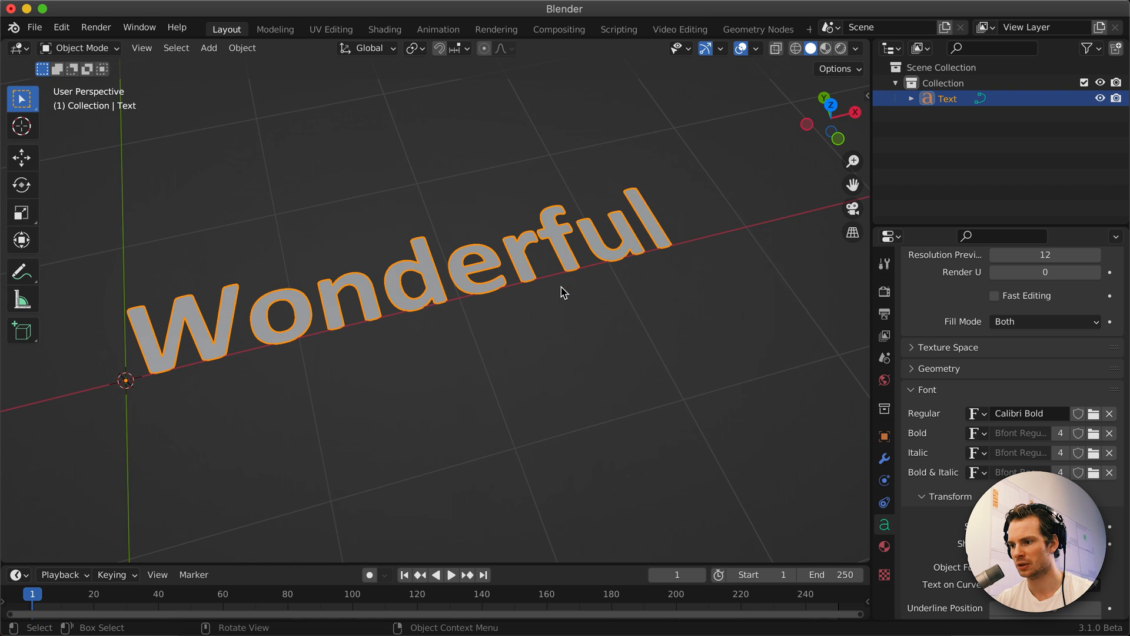
Try Resolution Preview U at 8 then back to 12, then go to the Geometry Nodes workspace
click(756, 48)
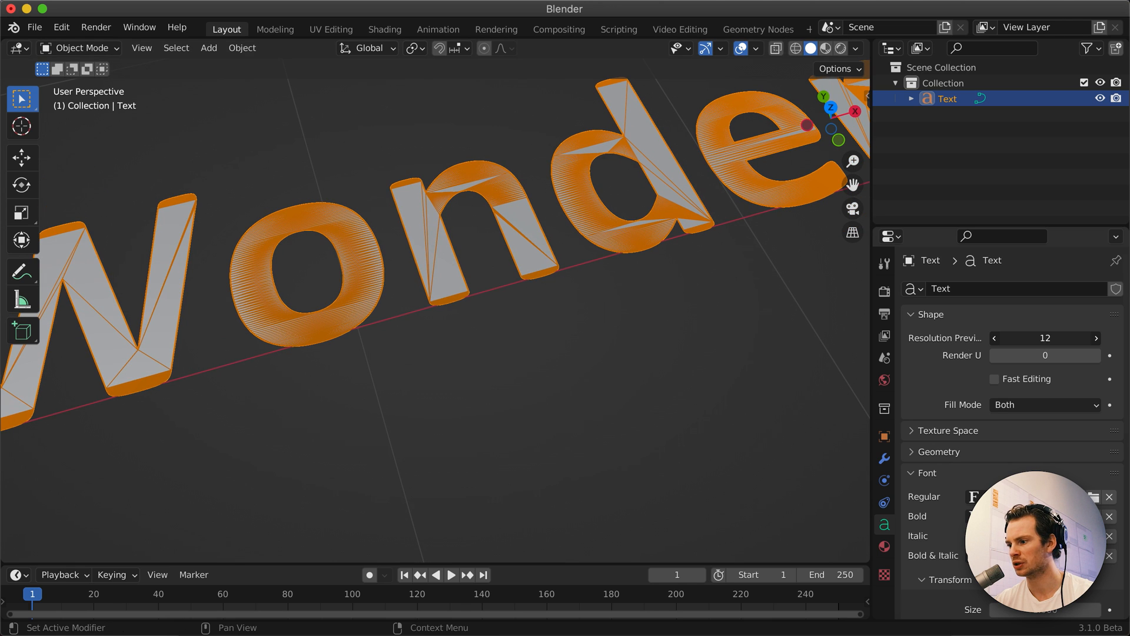
click(1000, 338)
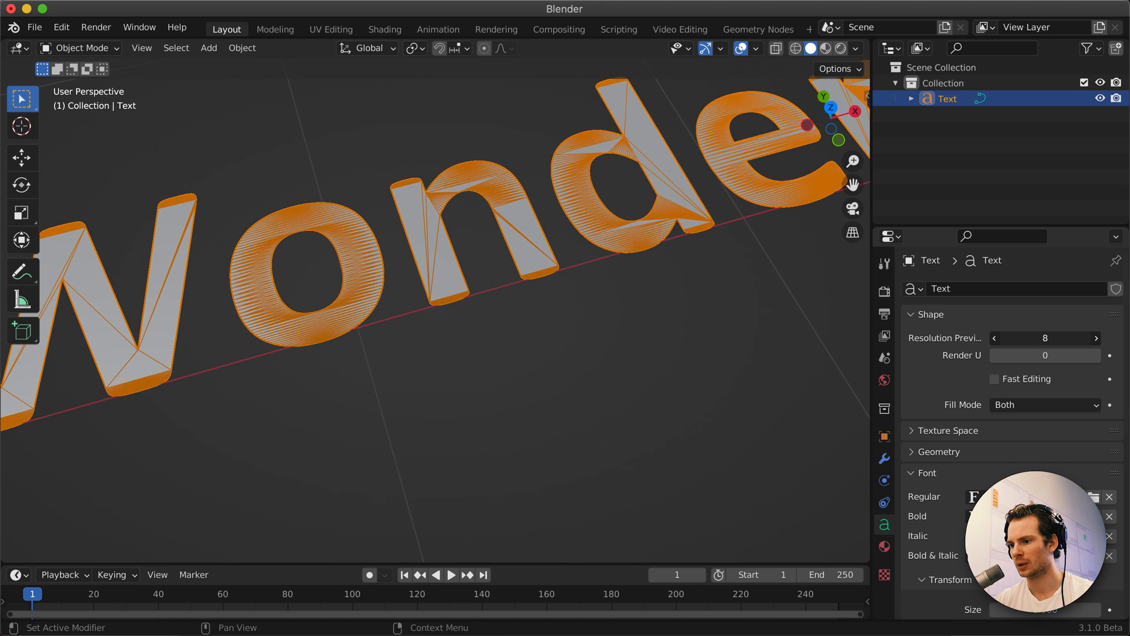
click(1095, 338)
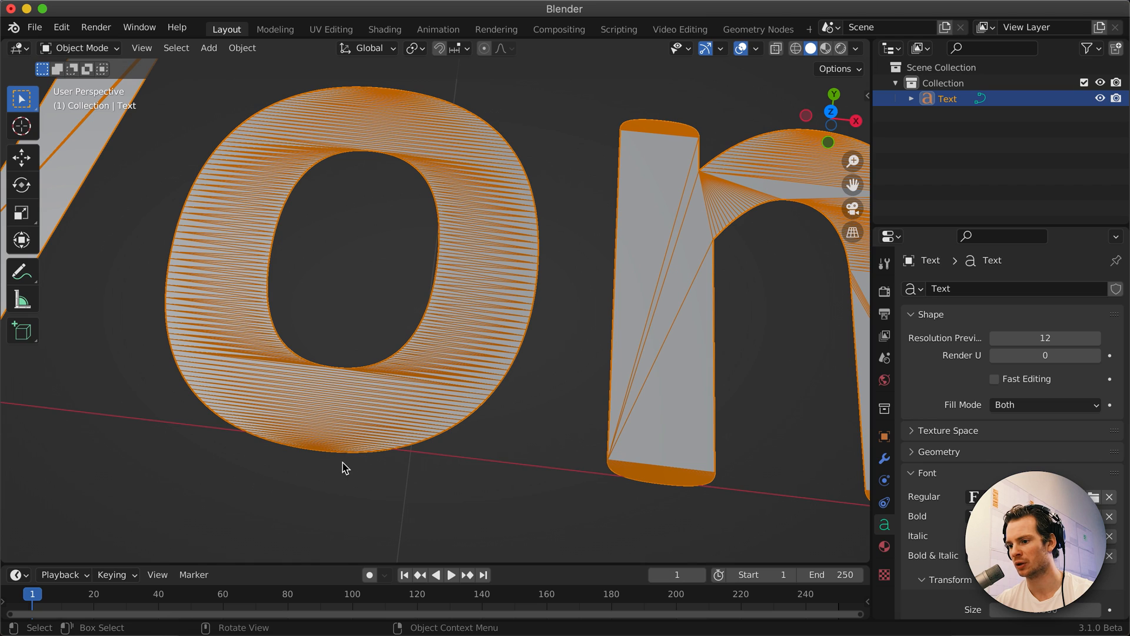
mouse_move(508, 390)
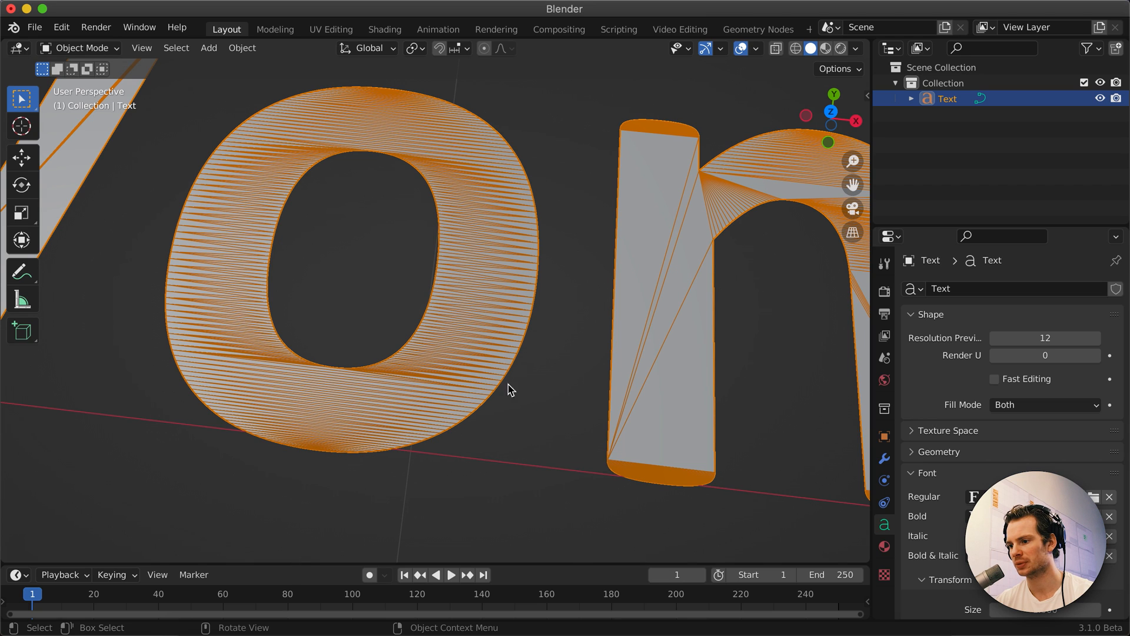
mouse_move(420, 445)
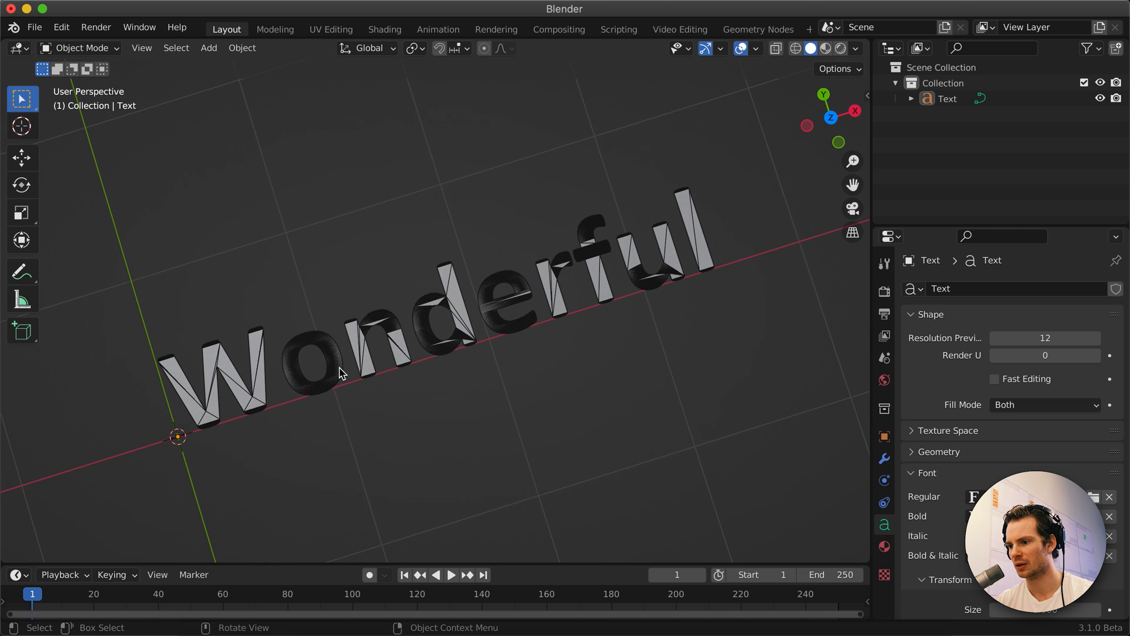
mouse_move(292, 369)
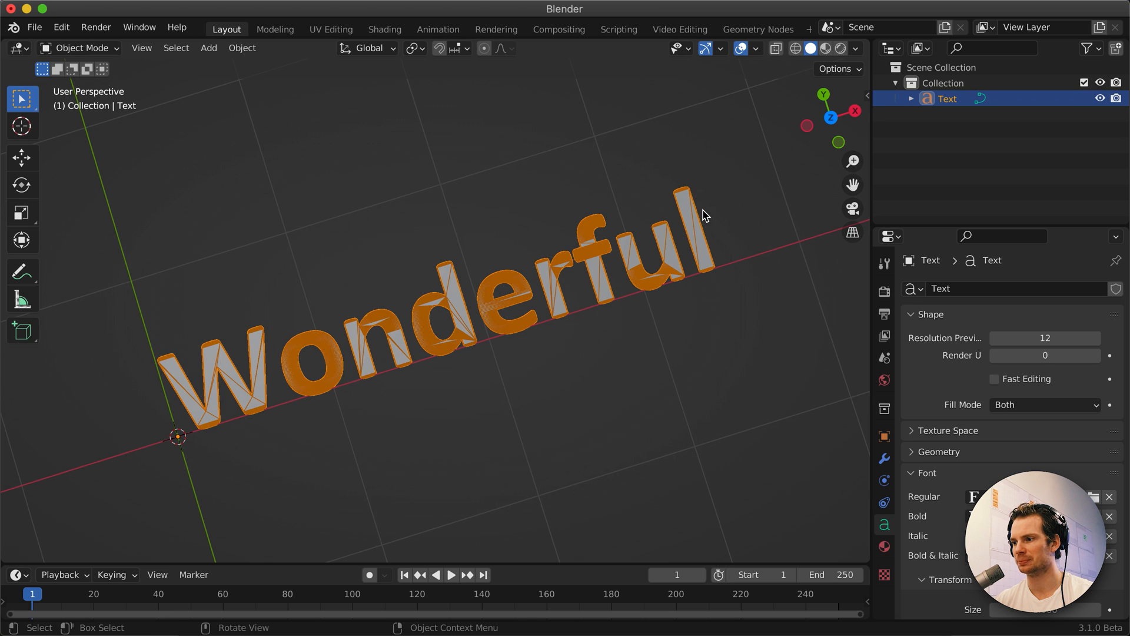
click(757, 28)
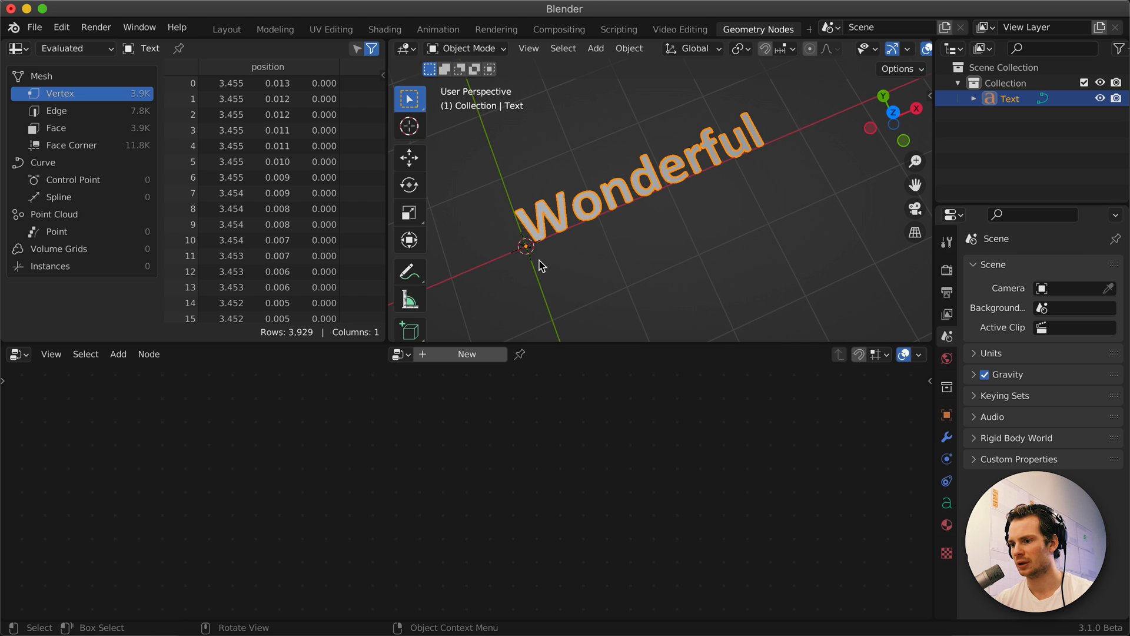
Add a plane, delete its vertices, rename it GeoNodesText, and add a String to Curves node
click(595, 48)
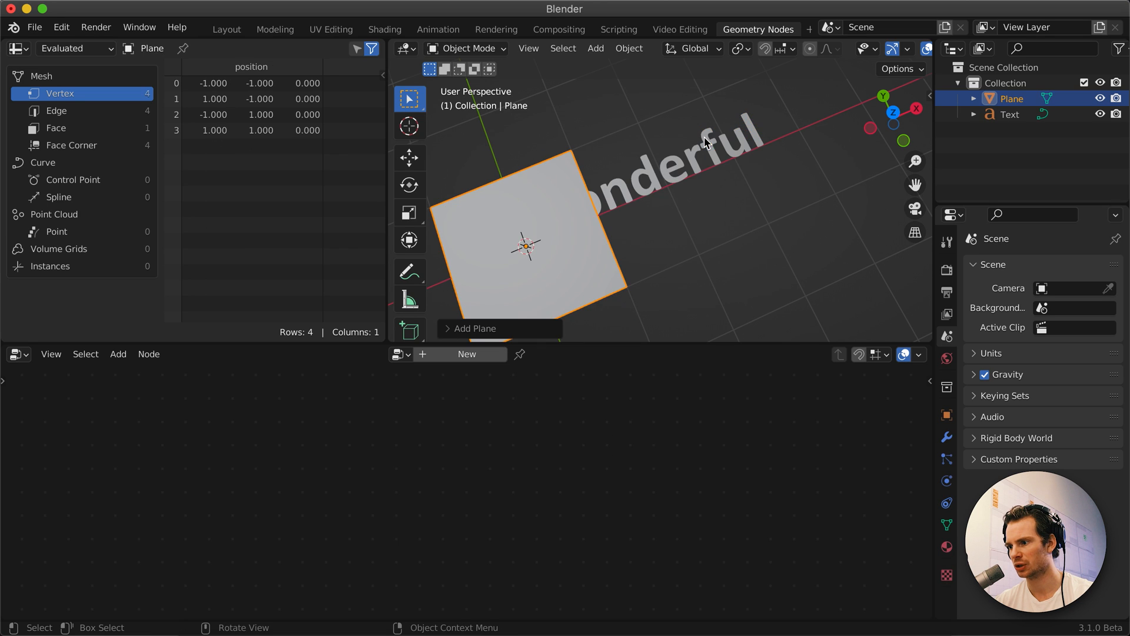
key(Tab)
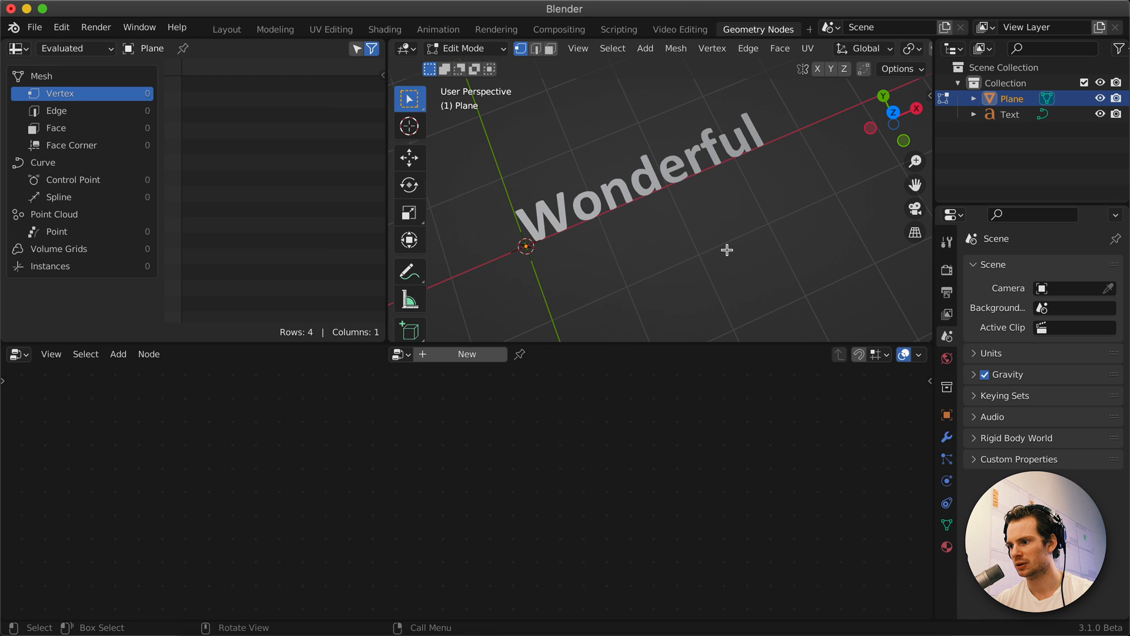
click(1009, 115)
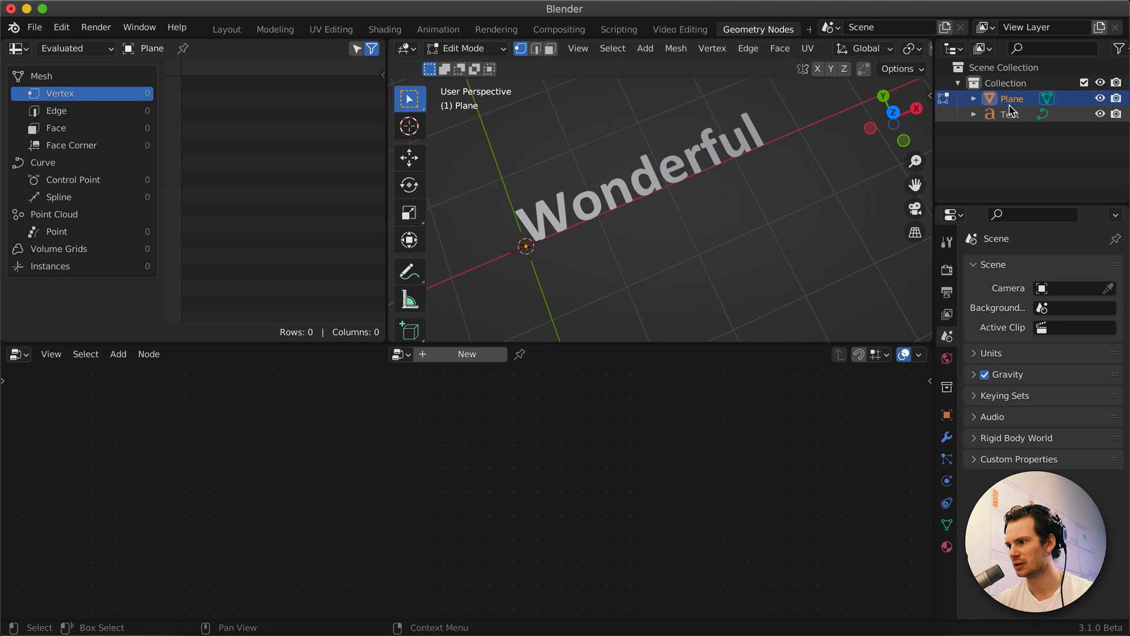
double_click(1011, 98)
text(GeoNodesText)
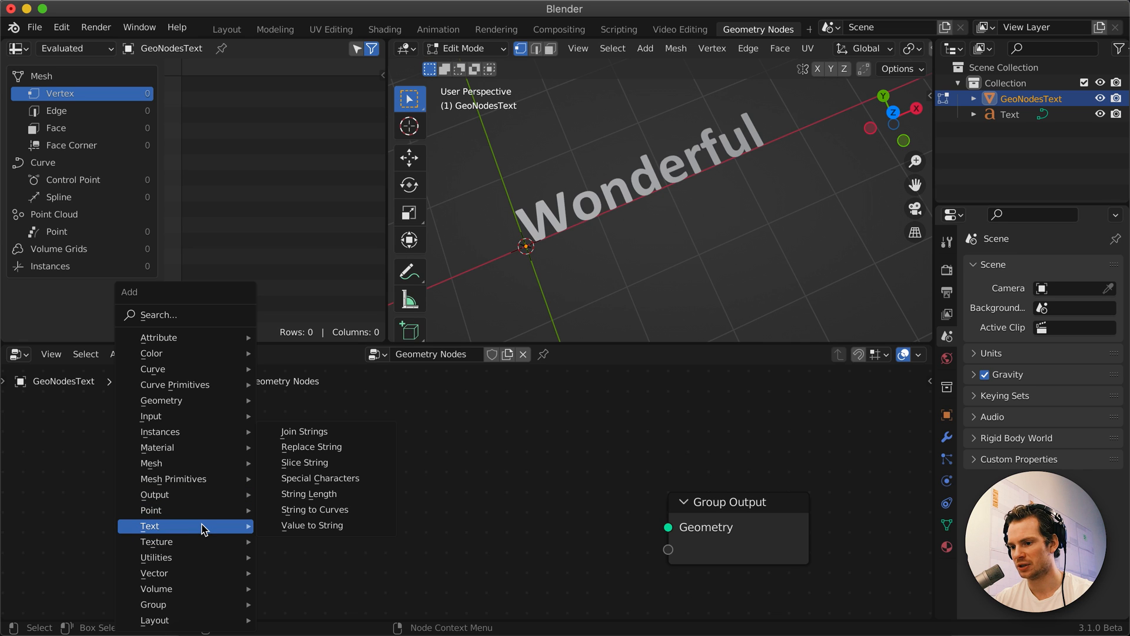
mouse_move(235, 532)
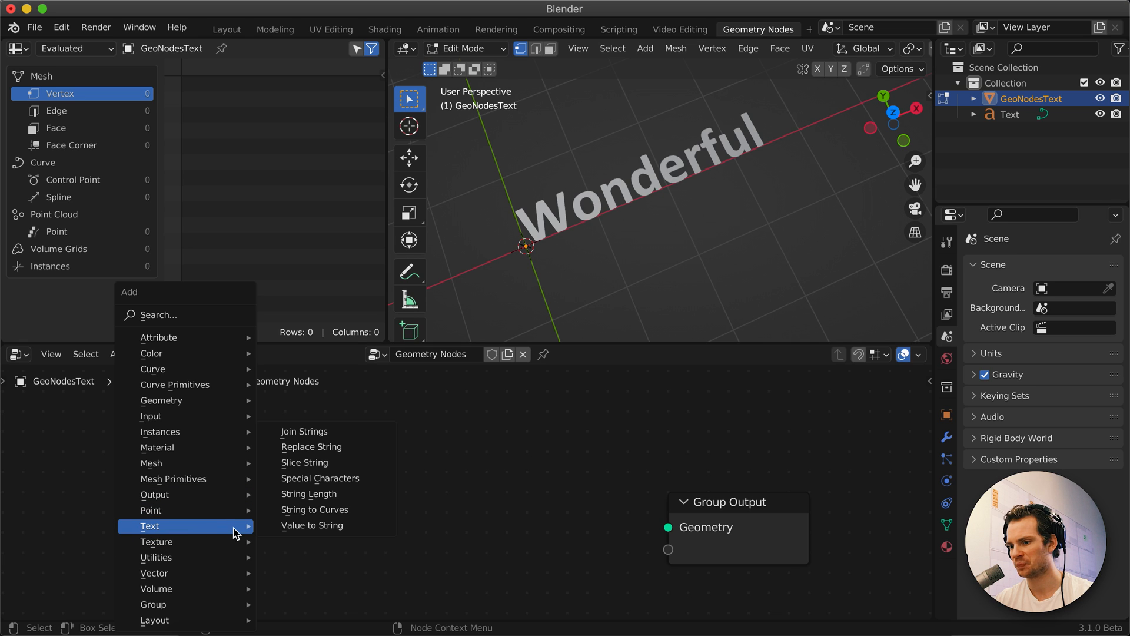
mouse_move(262, 530)
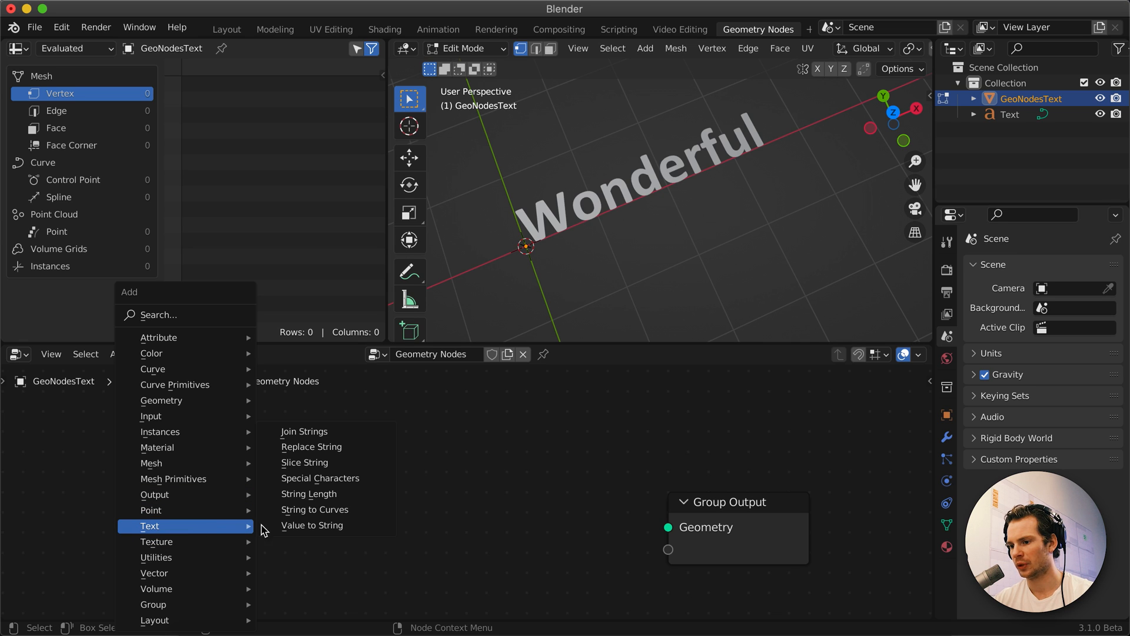
click(314, 508)
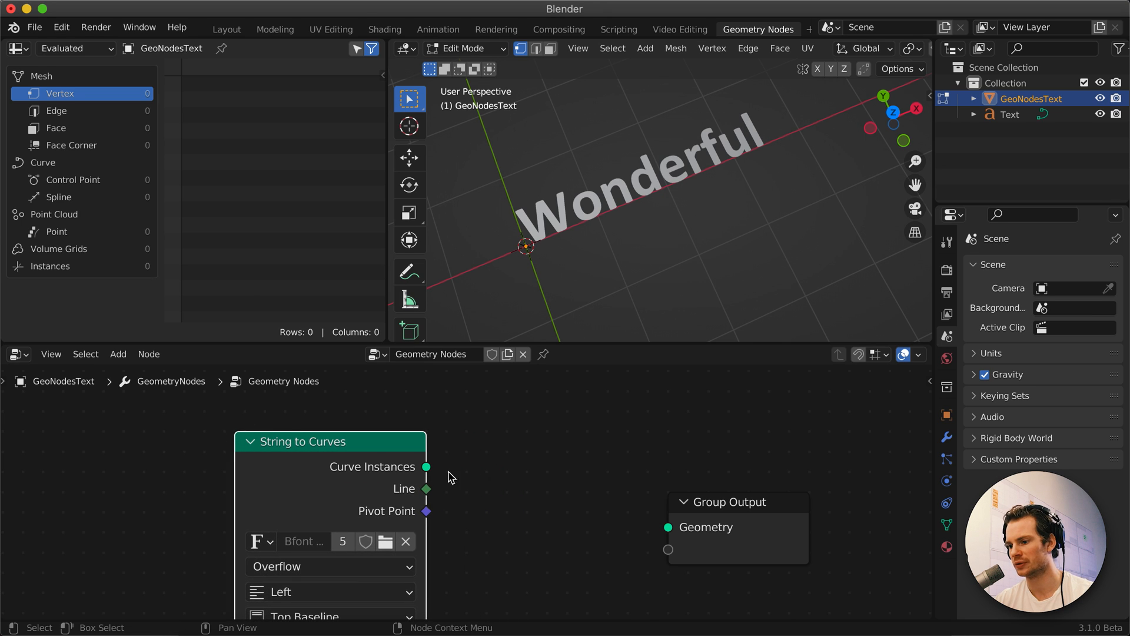
Wire Curve Instances to Group Output with string 'Wonderful' in Calibri Bold and a Fill Curve node
drag(426, 466, 668, 528)
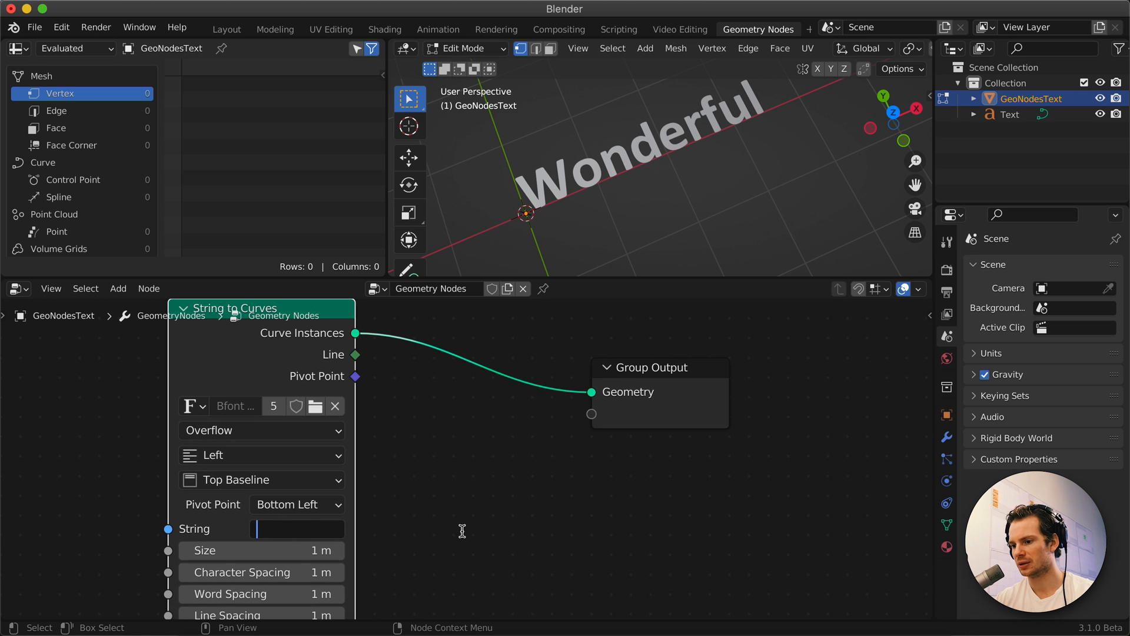
text(Wonderful)
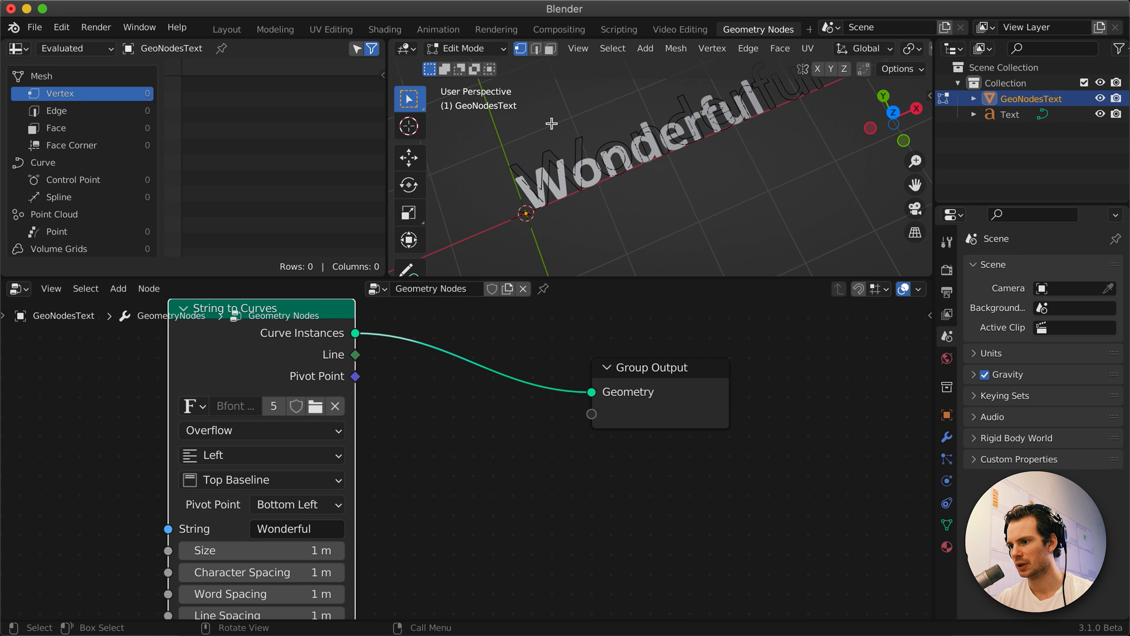
click(193, 406)
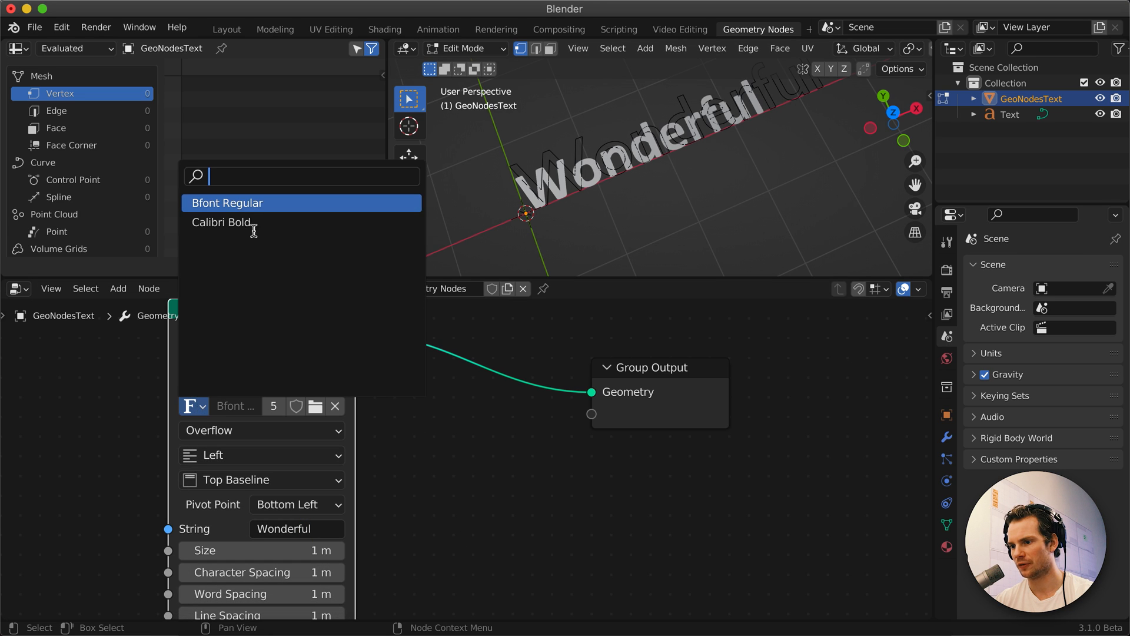
click(220, 223)
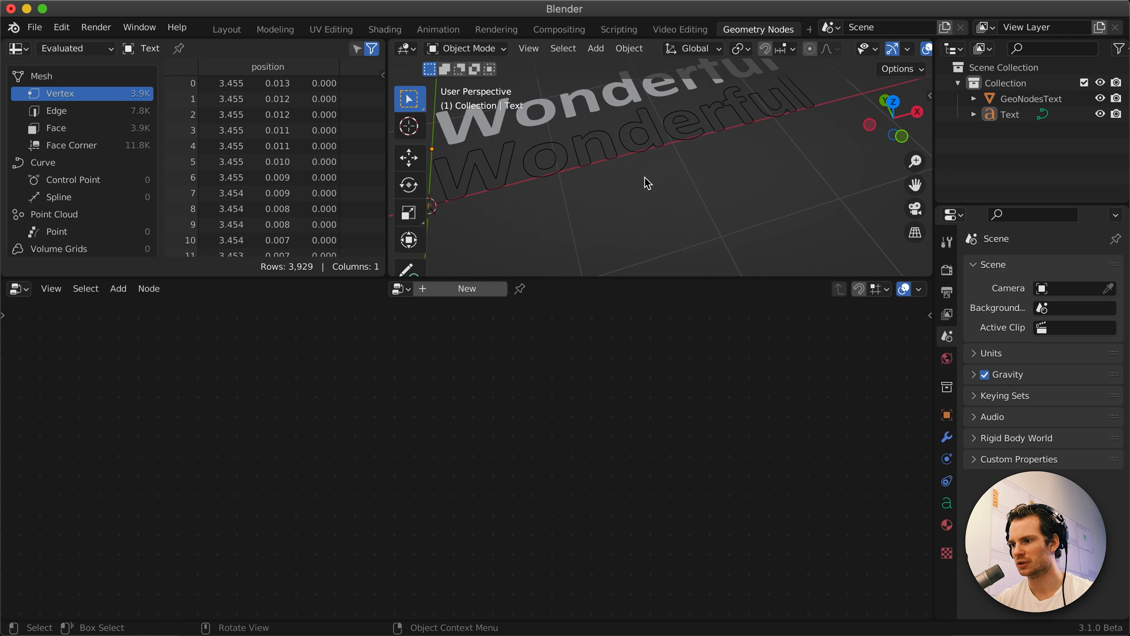
click(1031, 97)
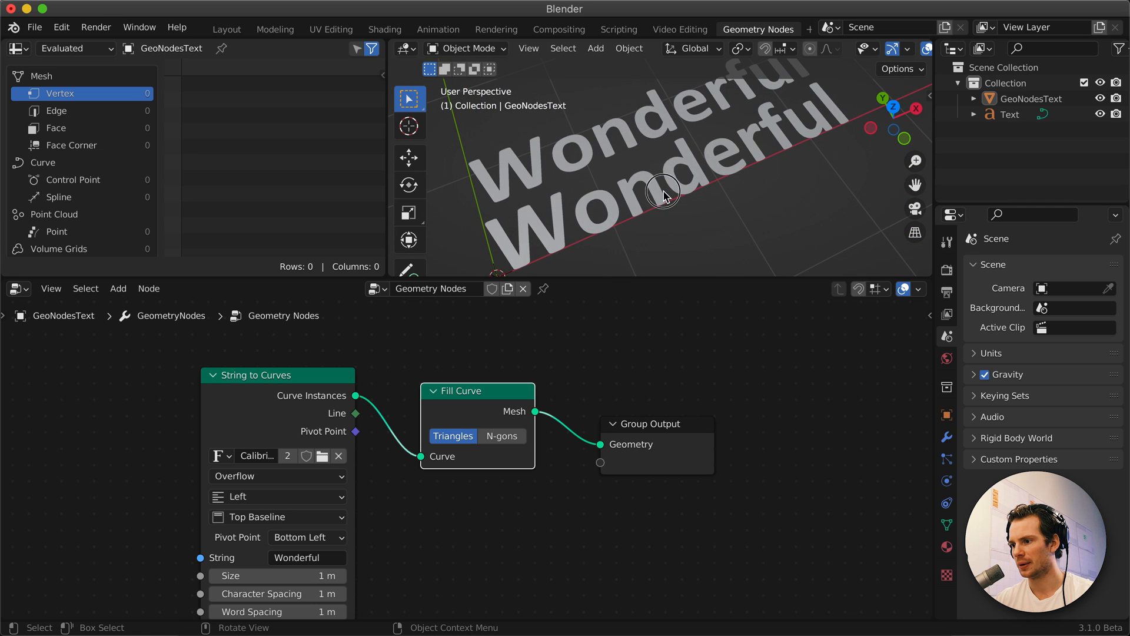
Compare the two Wonderful objects and set the Fill Curve node to N-gons
click(662, 194)
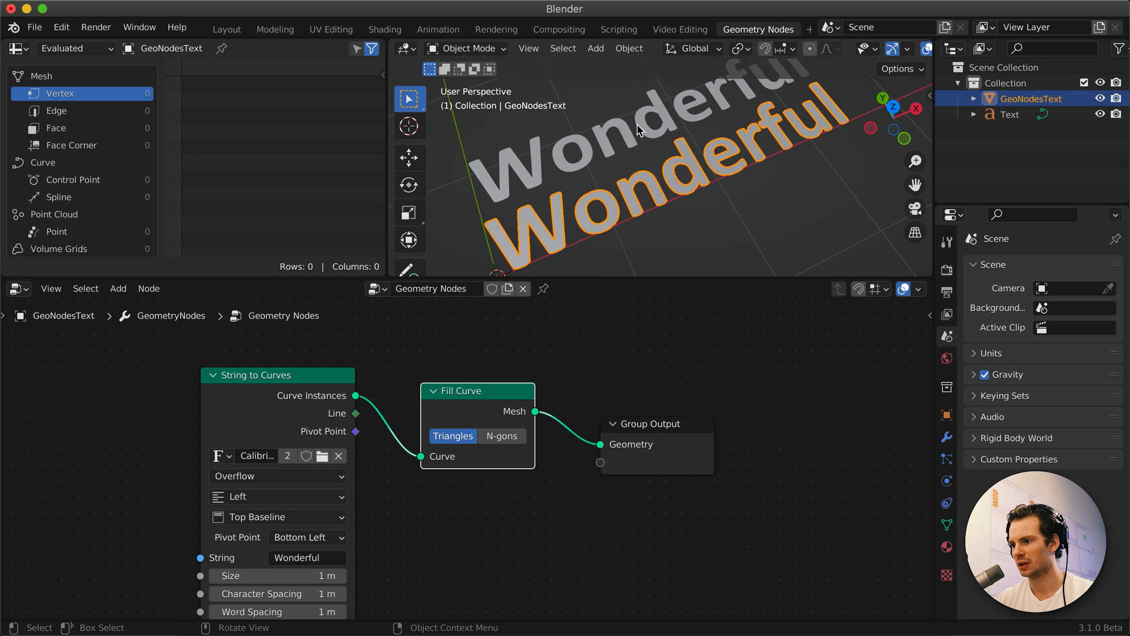
click(1010, 114)
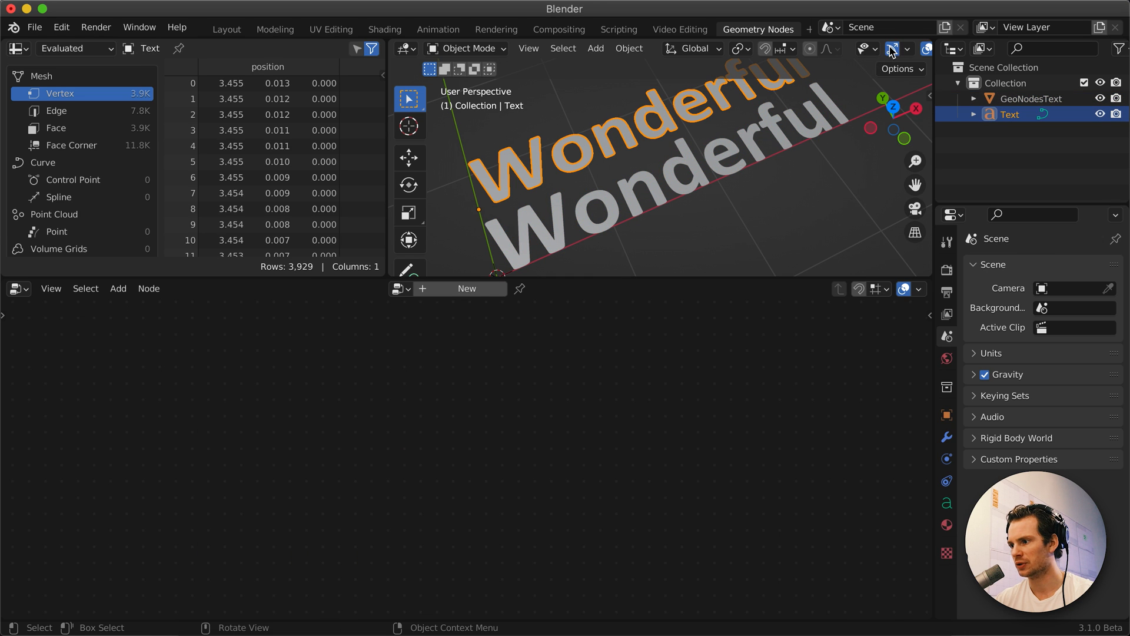
click(906, 49)
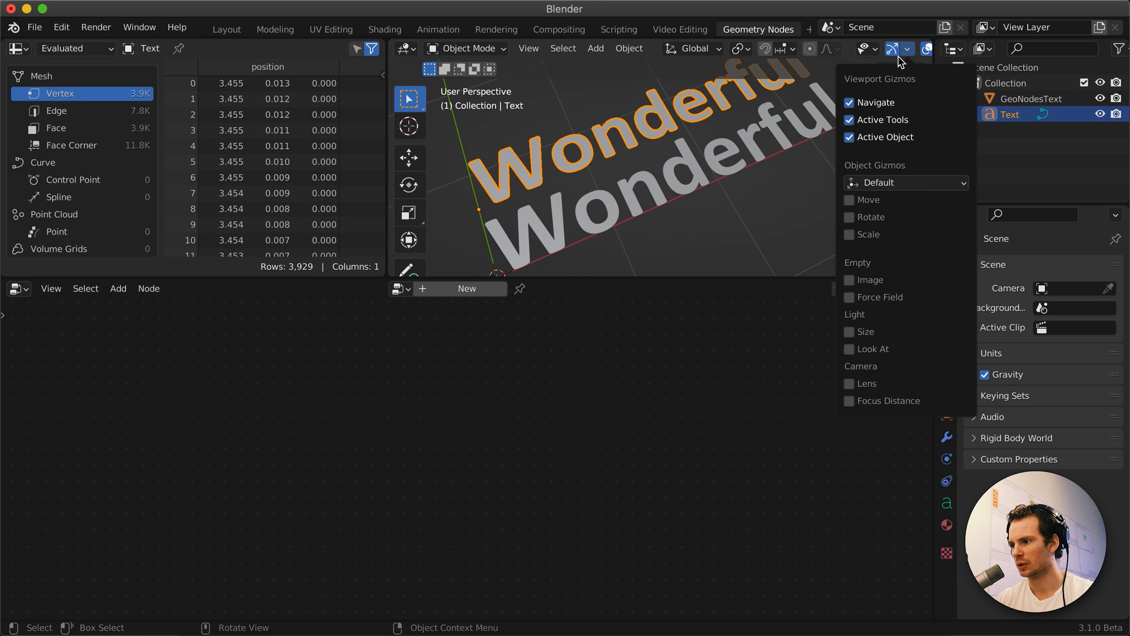
click(906, 48)
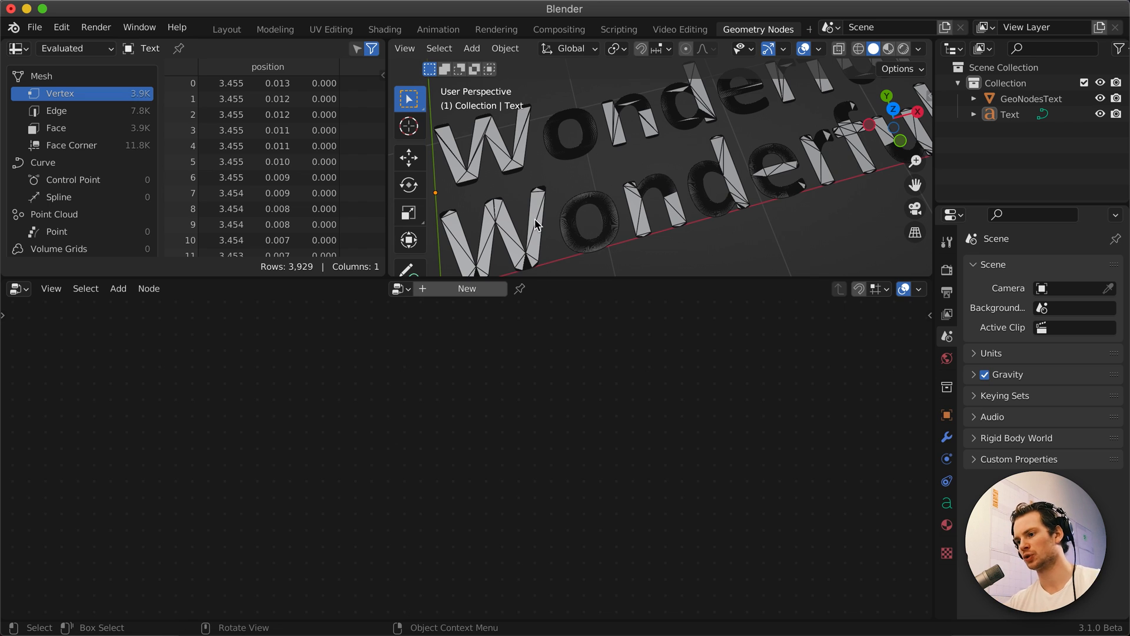
click(1032, 99)
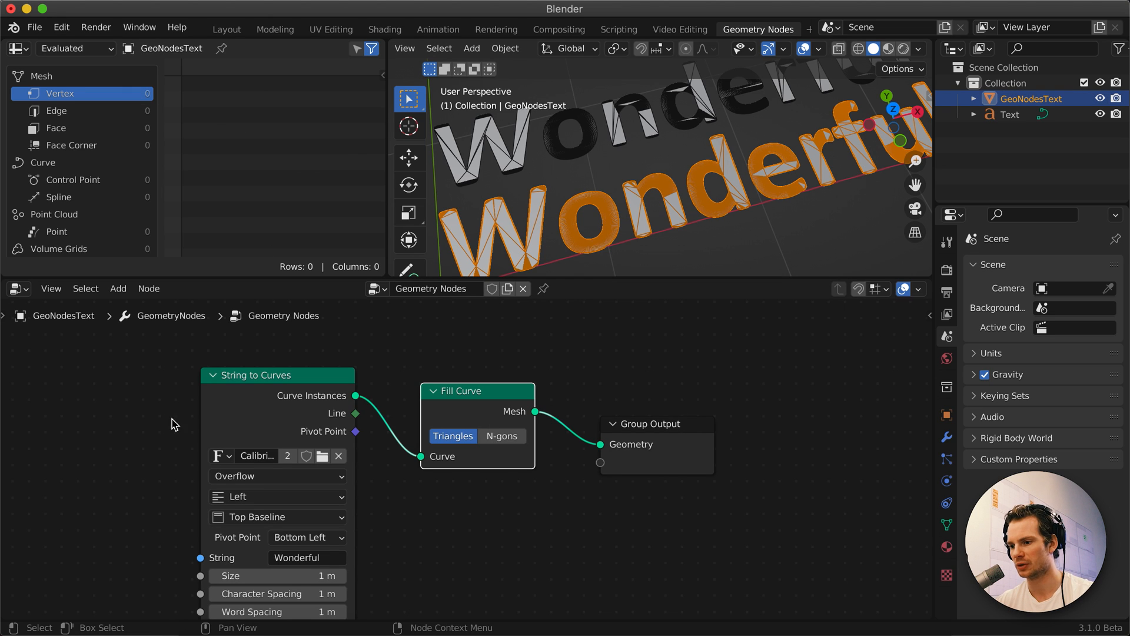
mouse_move(481, 409)
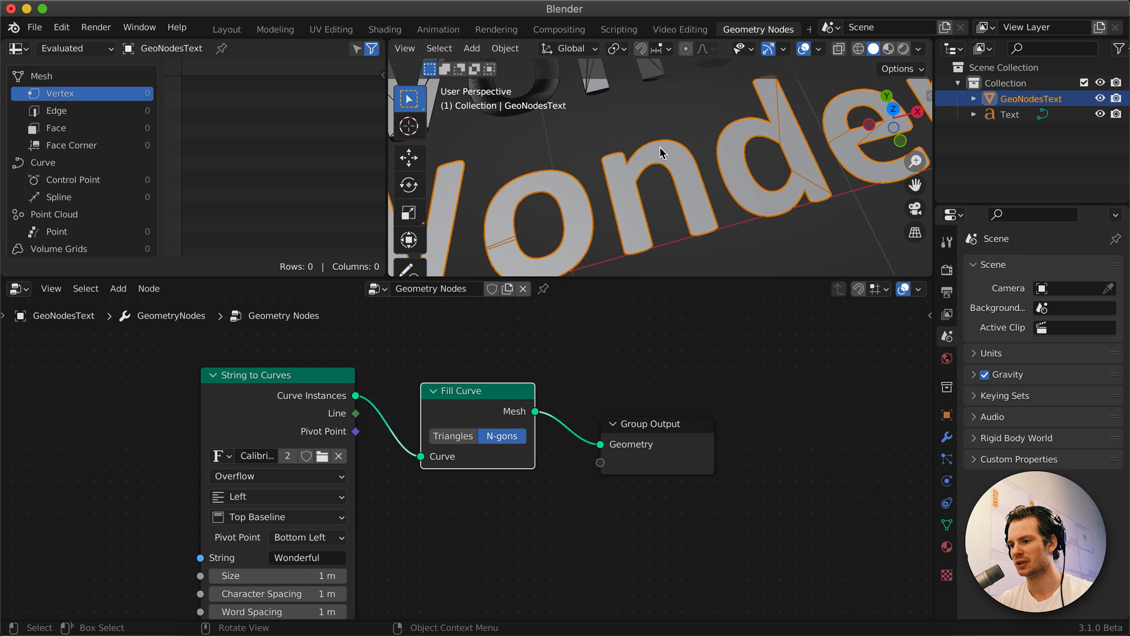
scroll(down, 3)
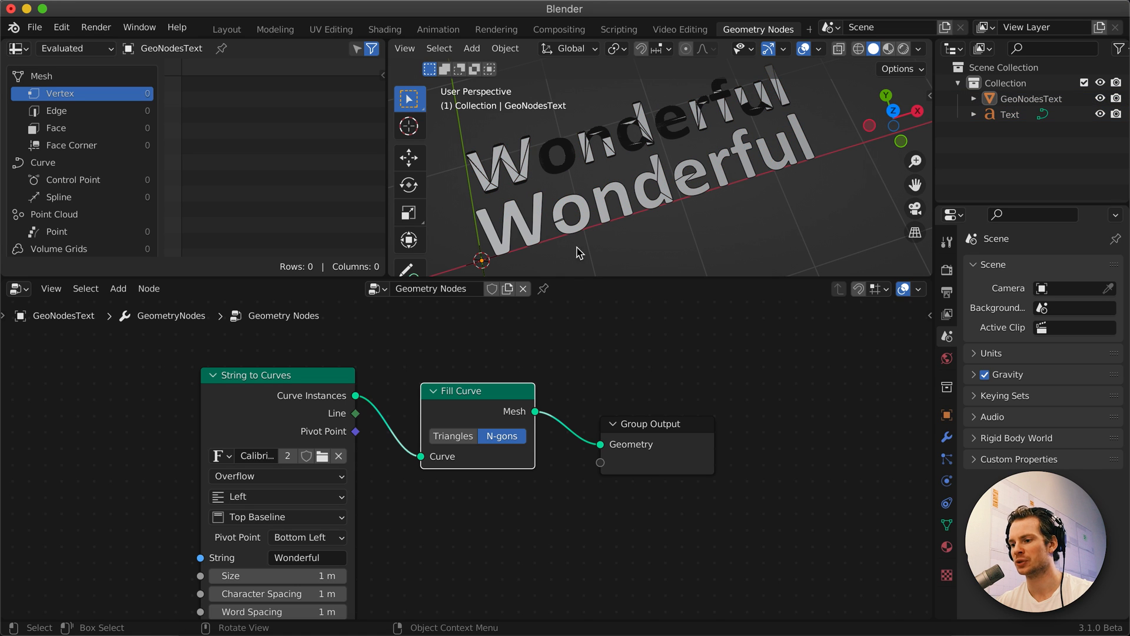
Set Fill Curve back to Triangles and nudge String to Curves to the left
click(453, 436)
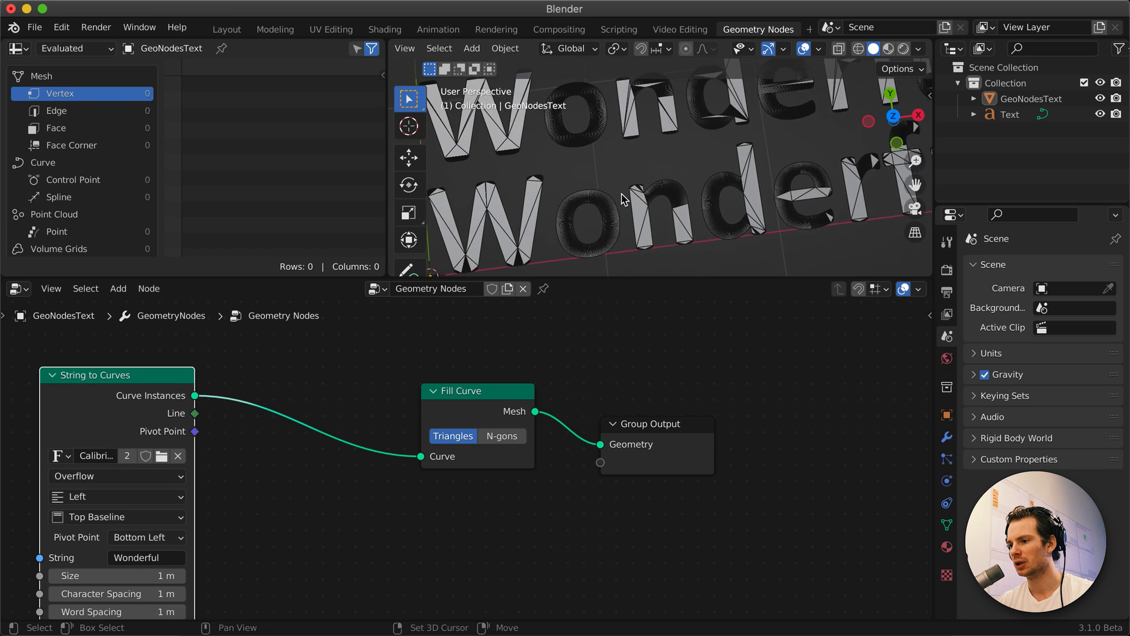
drag(648, 180, 634, 210)
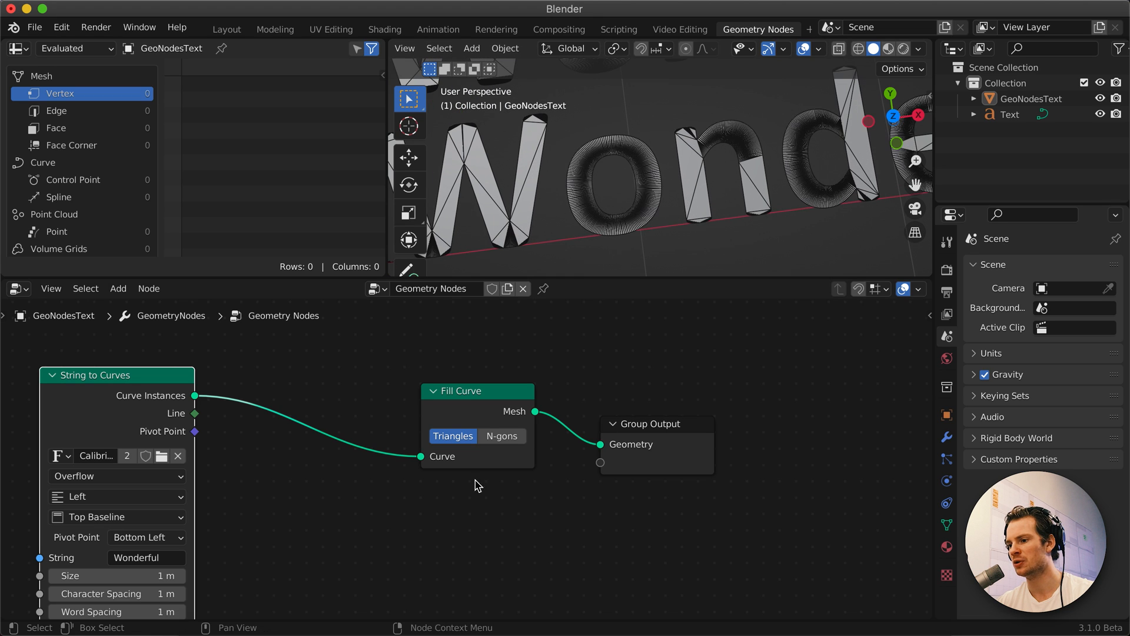
mouse_move(387, 545)
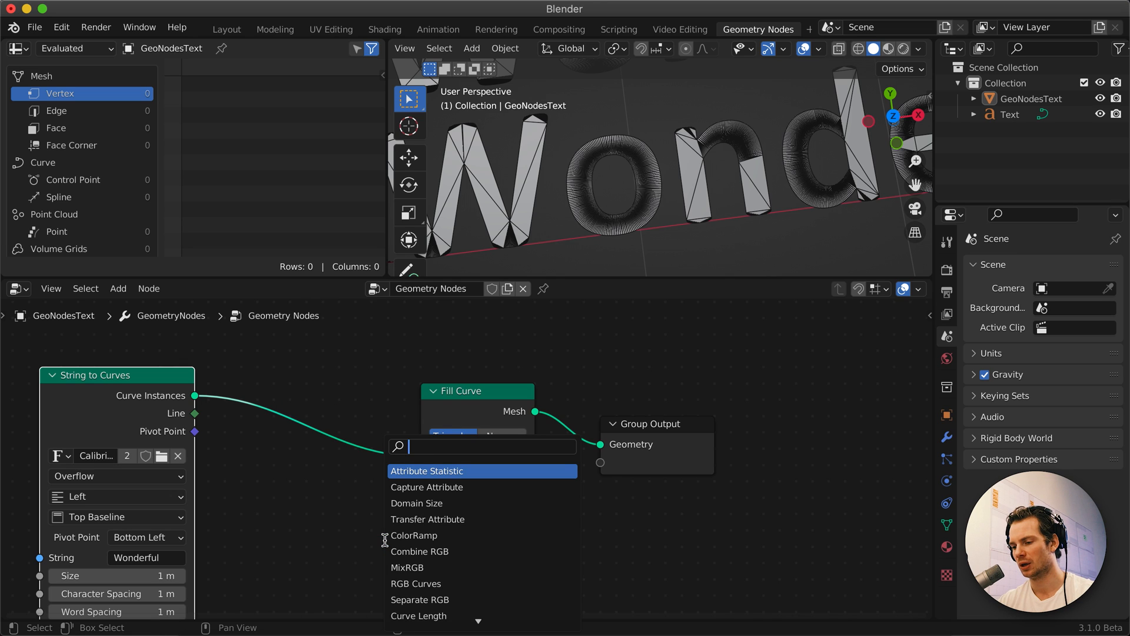
Insert a Resample Curve node before Fill Curve and set its mode to Evaluated
text(rese)
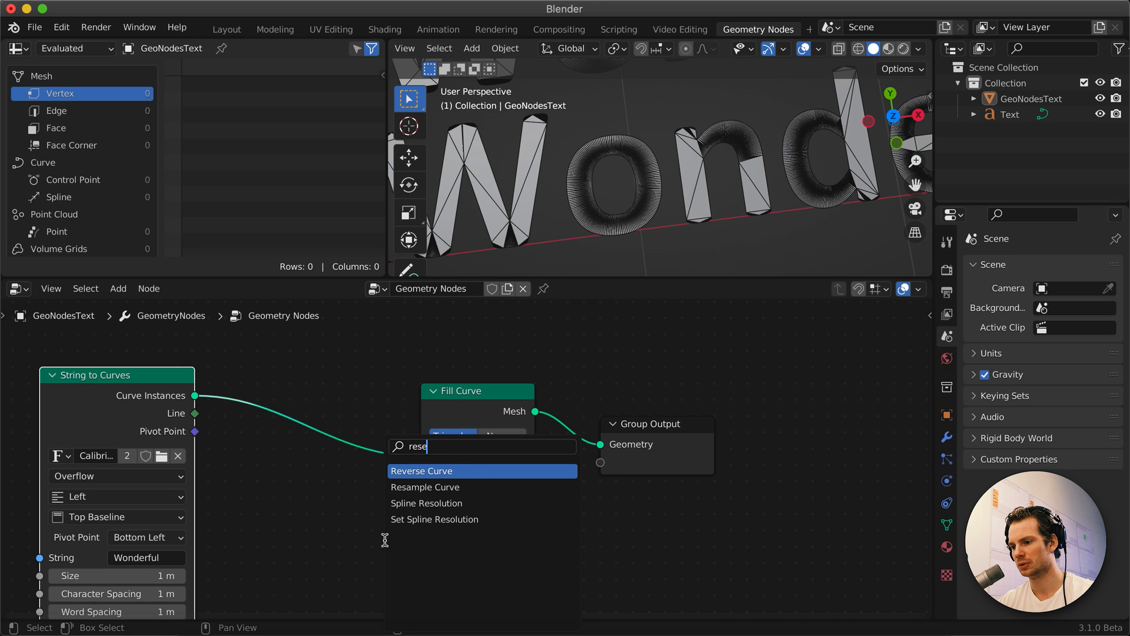
click(425, 486)
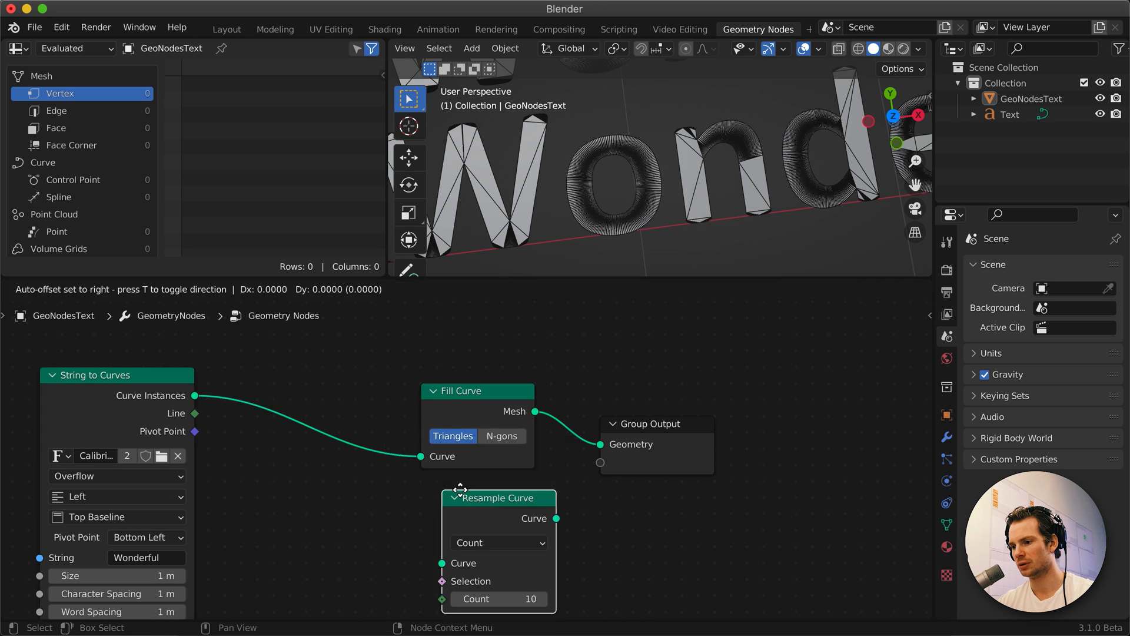
drag(497, 497, 322, 399)
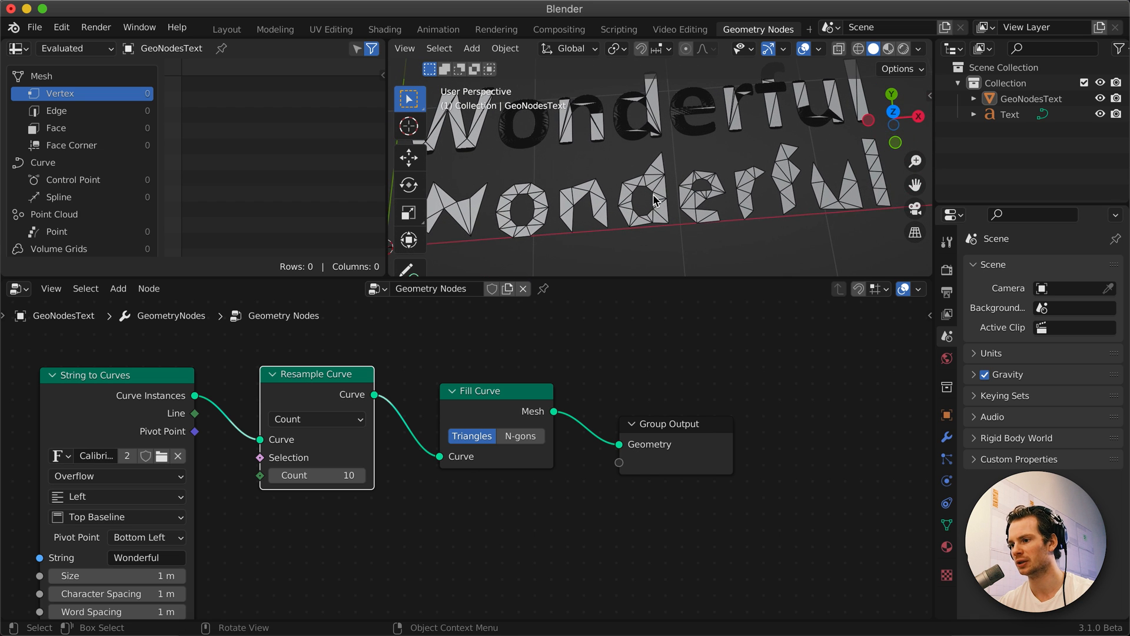
click(315, 419)
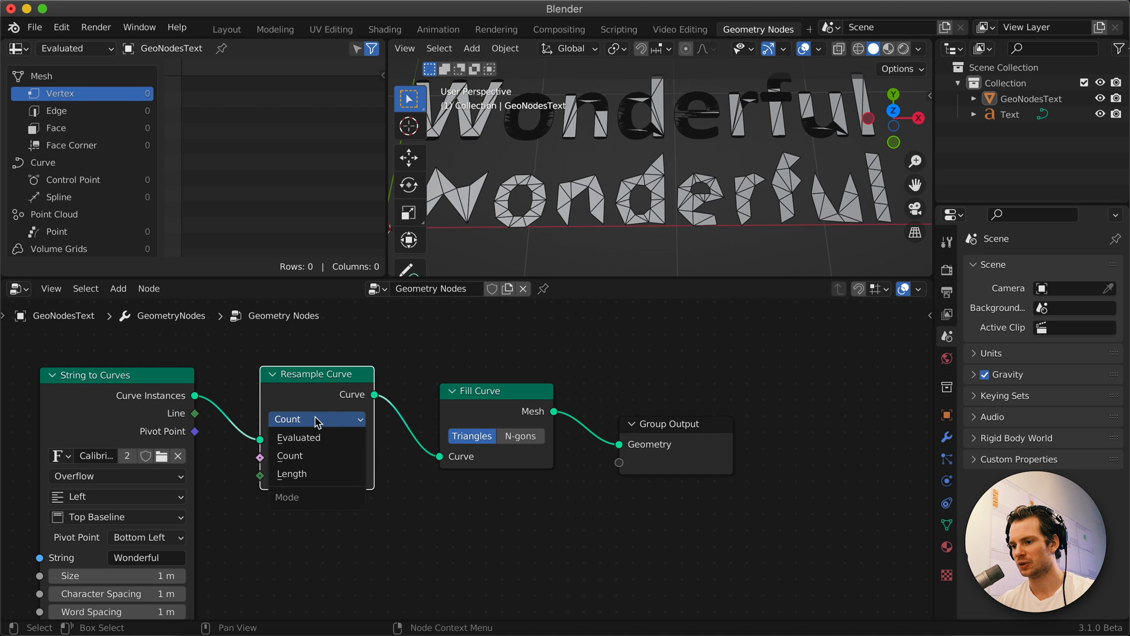
click(290, 455)
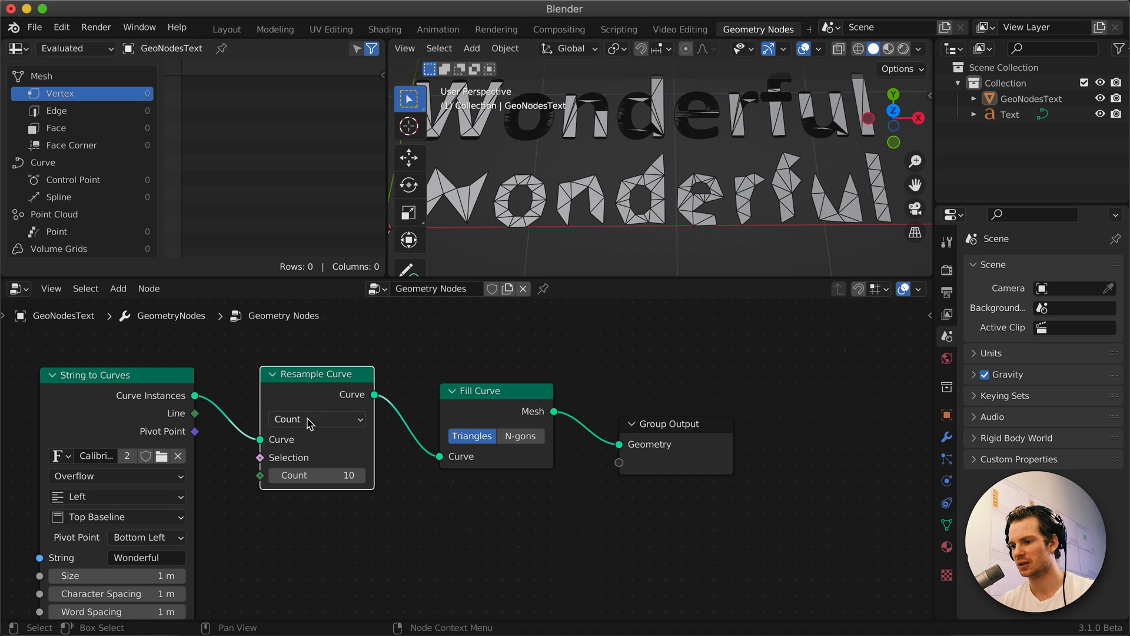
click(316, 419)
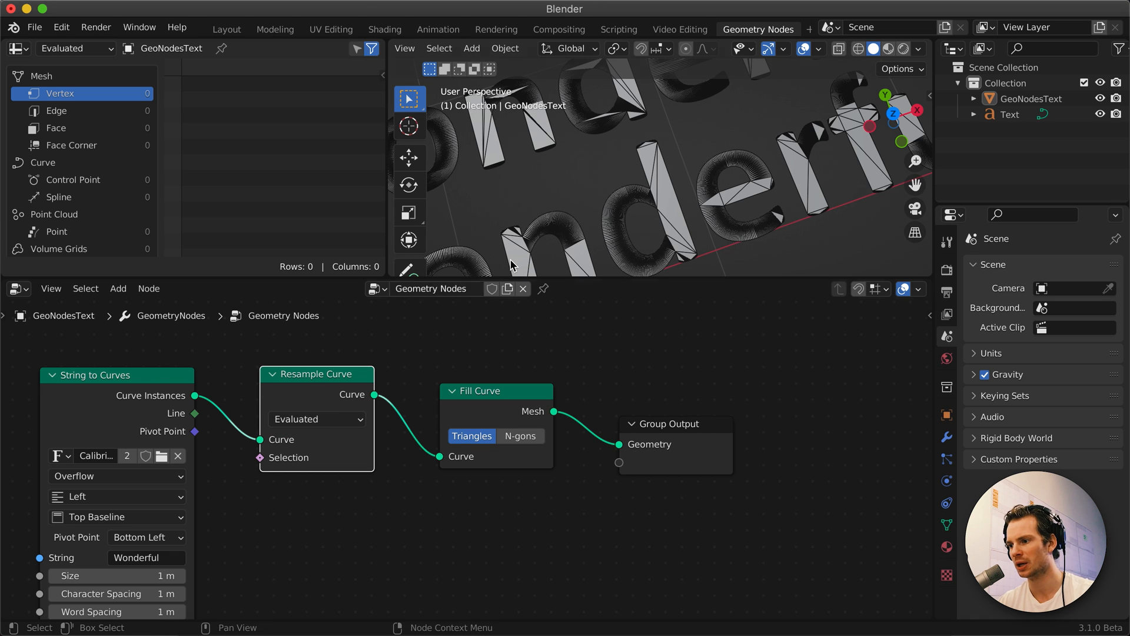
Enlarge the 3D view and resample the curves by Length at 0.1 m
drag(512, 262, 624, 278)
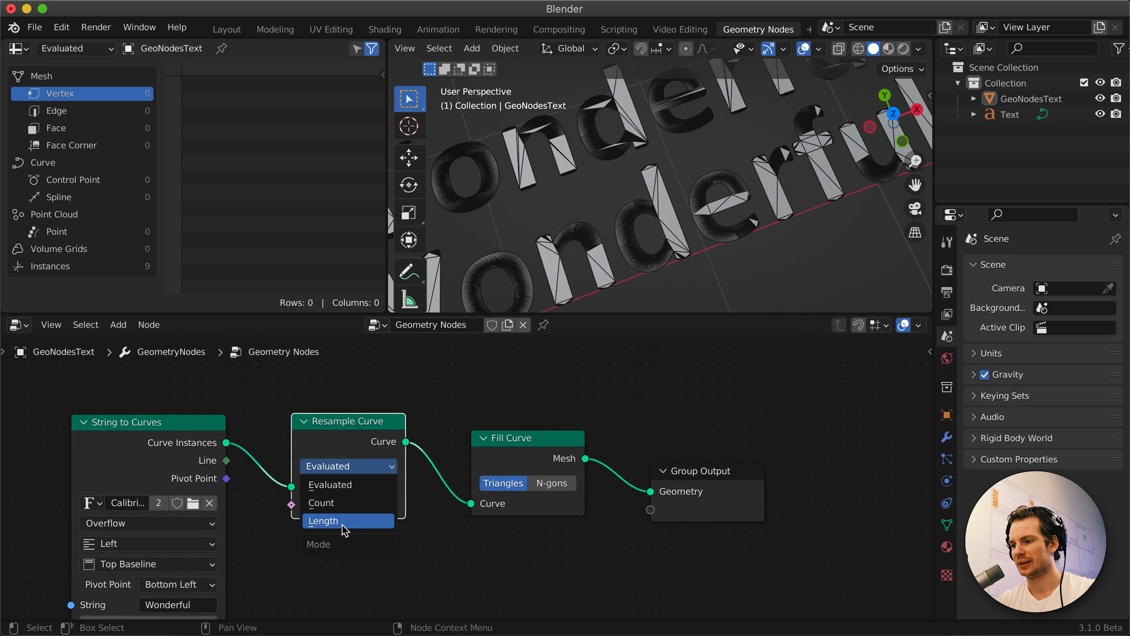
click(323, 520)
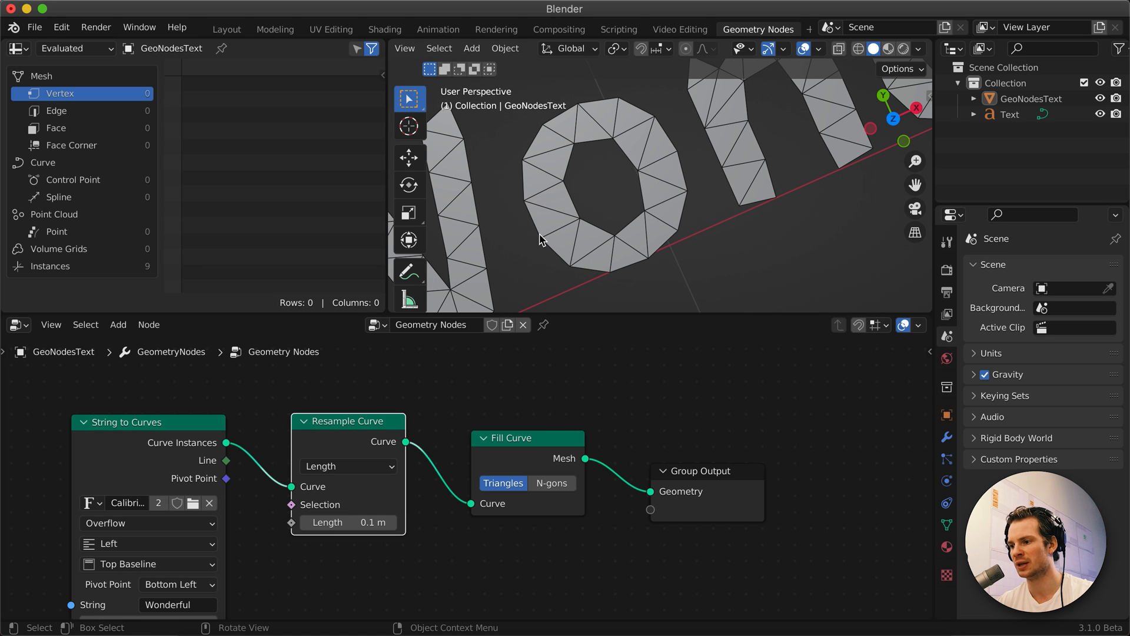
mouse_move(518, 287)
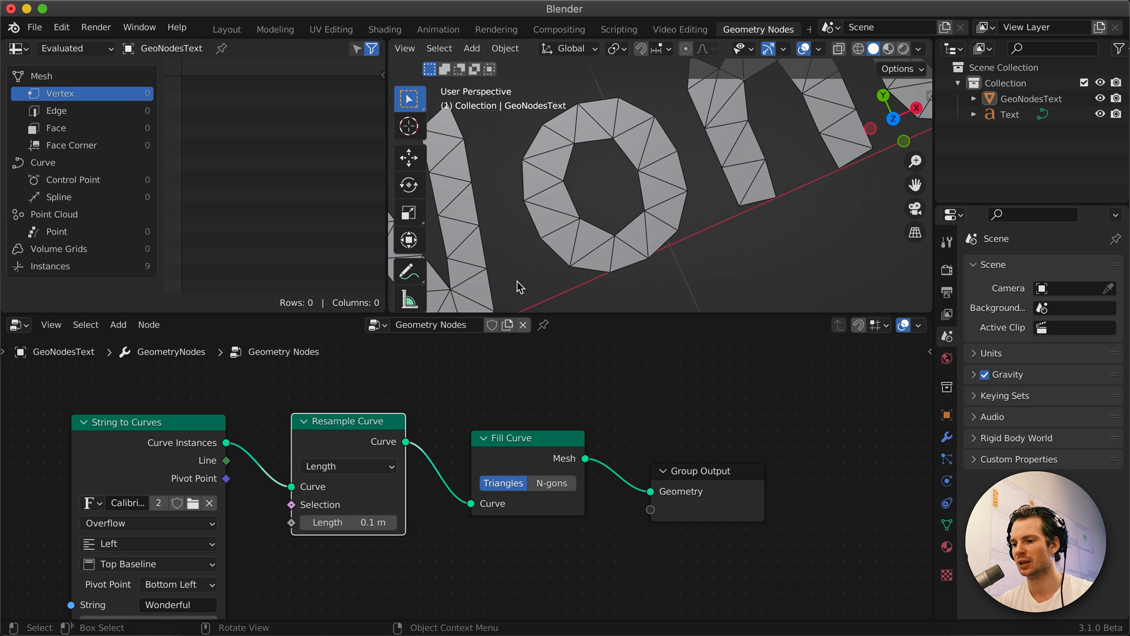
mouse_move(570, 272)
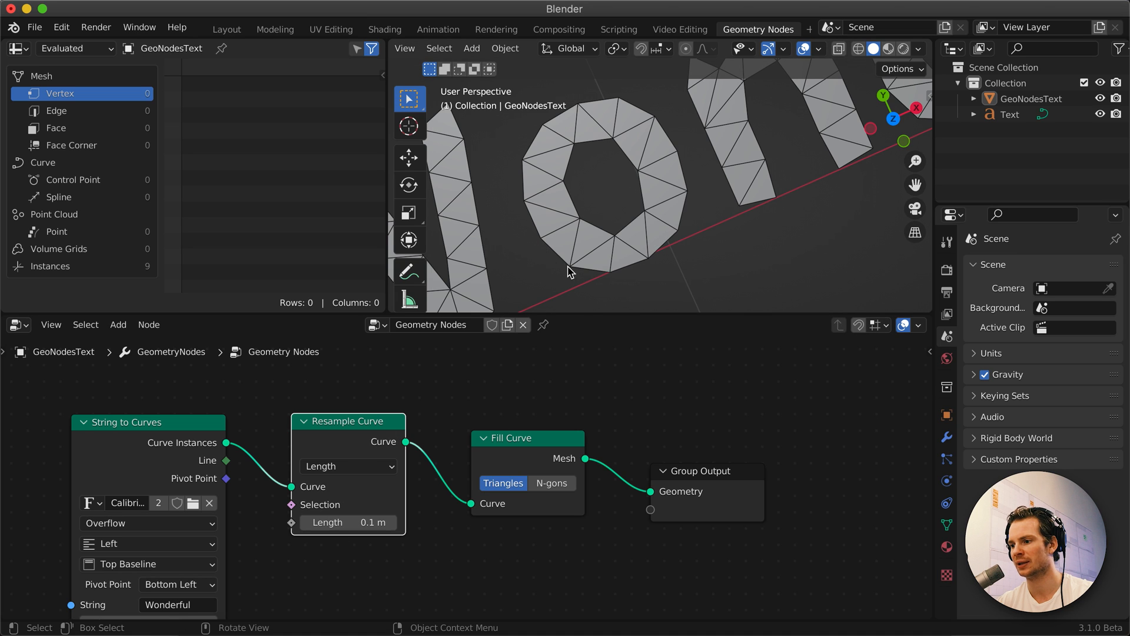
mouse_move(682, 226)
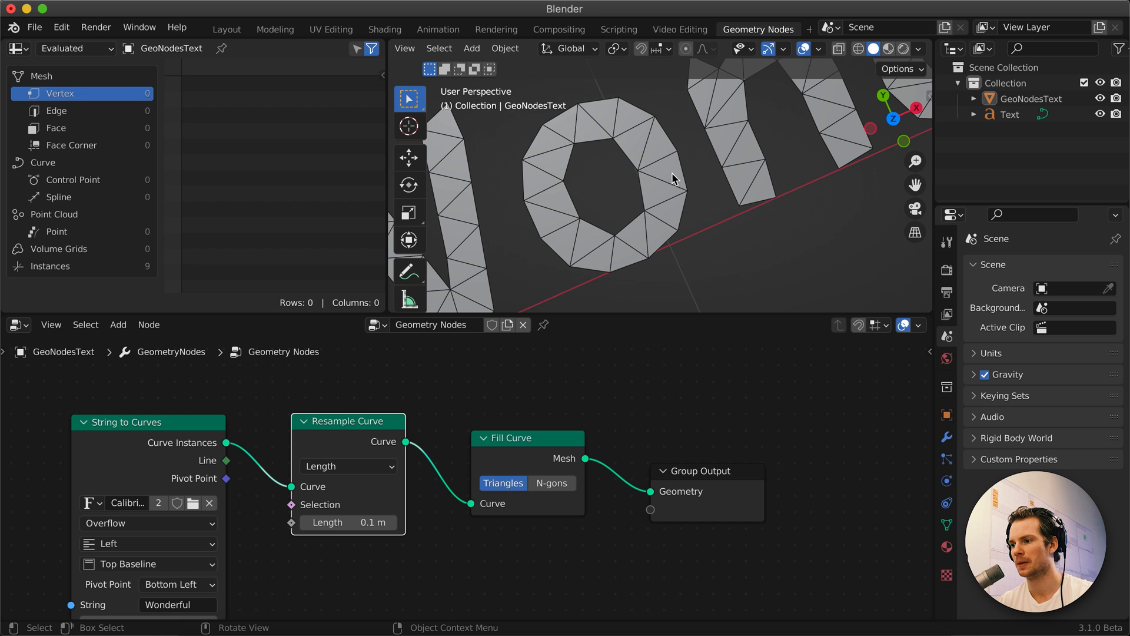
mouse_move(669, 234)
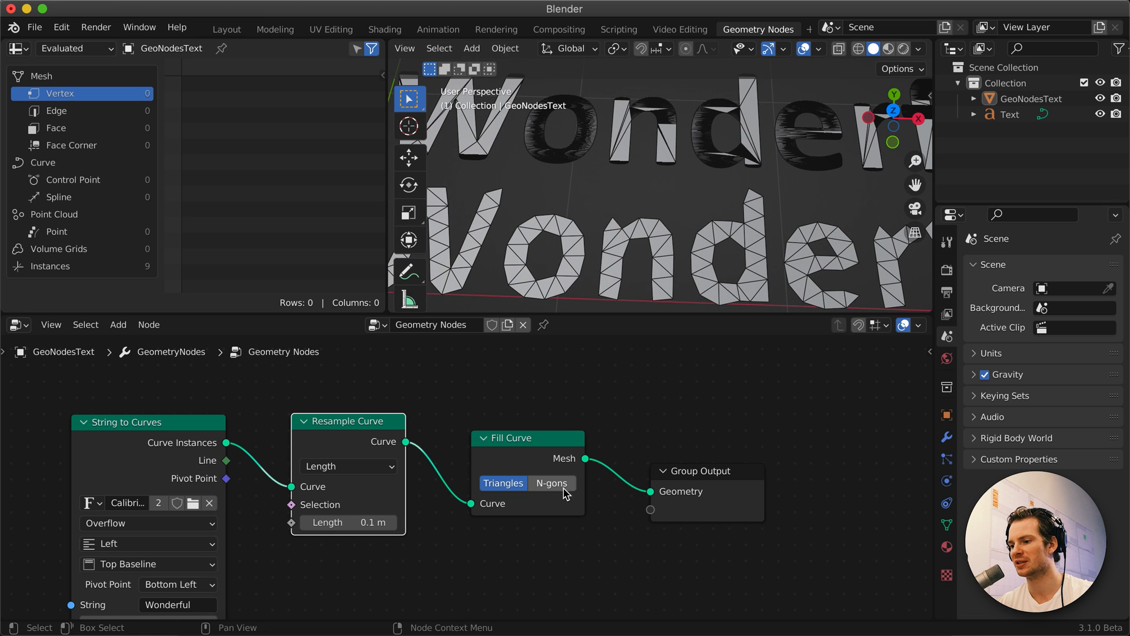
Reduce the Resample Curve length value from 0.1 m toward 0.01 for a denser mesh
click(550, 482)
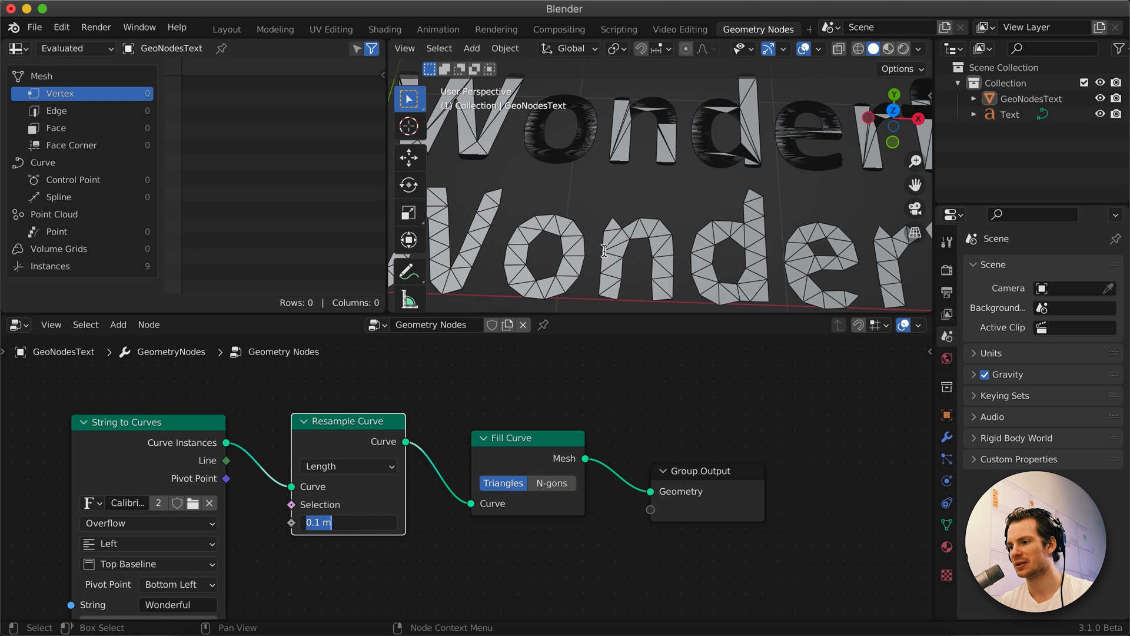
click(316, 521)
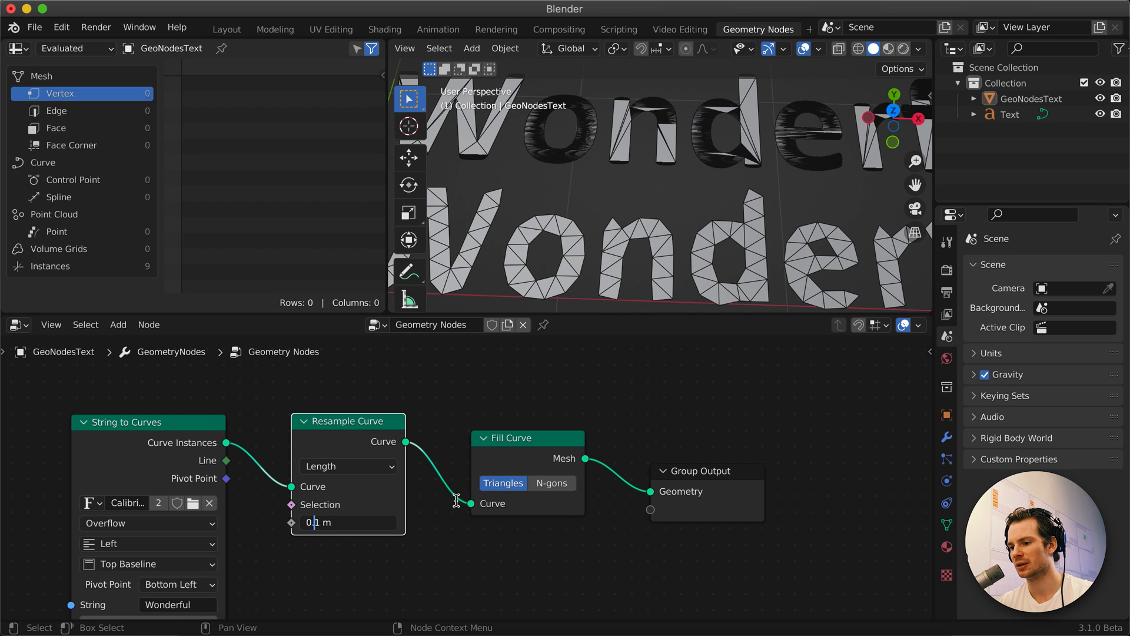
text(0.01)
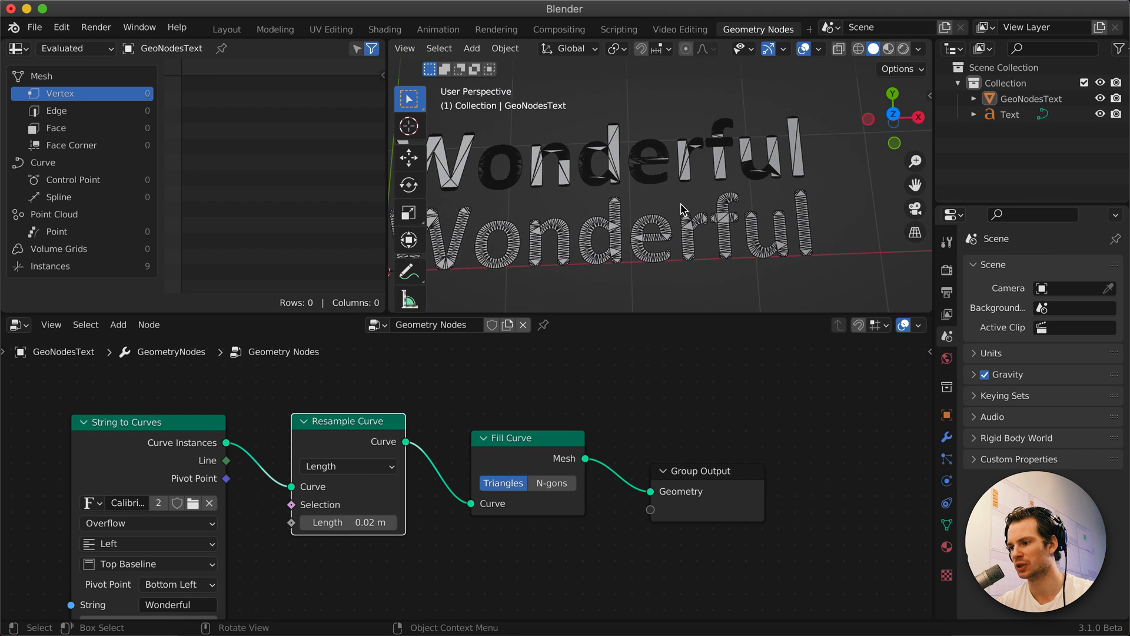
click(917, 49)
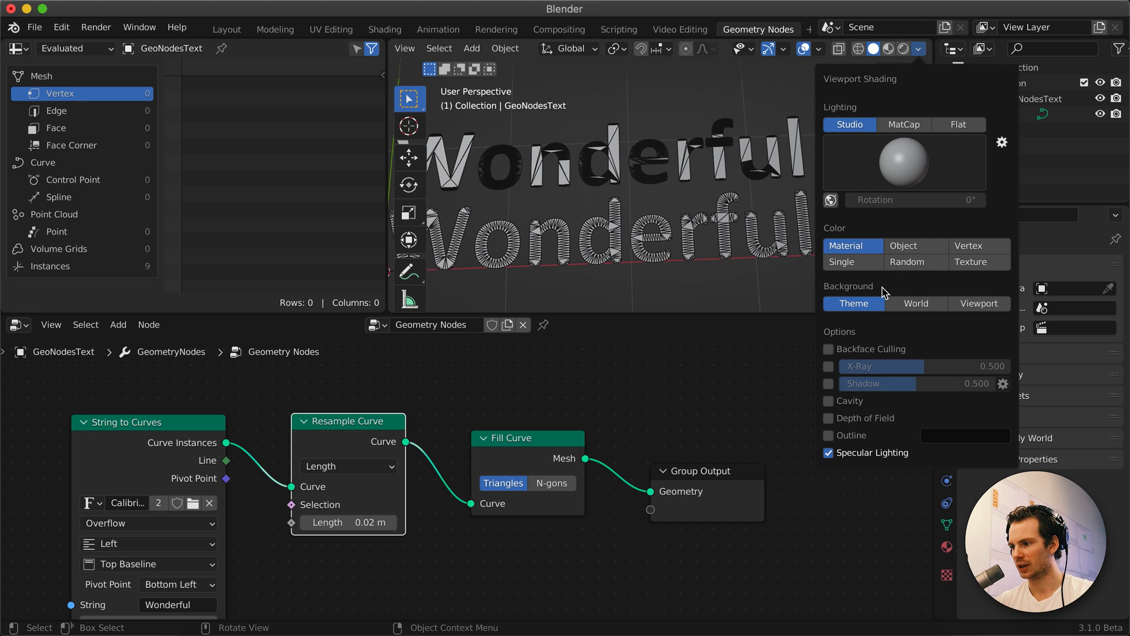
click(820, 48)
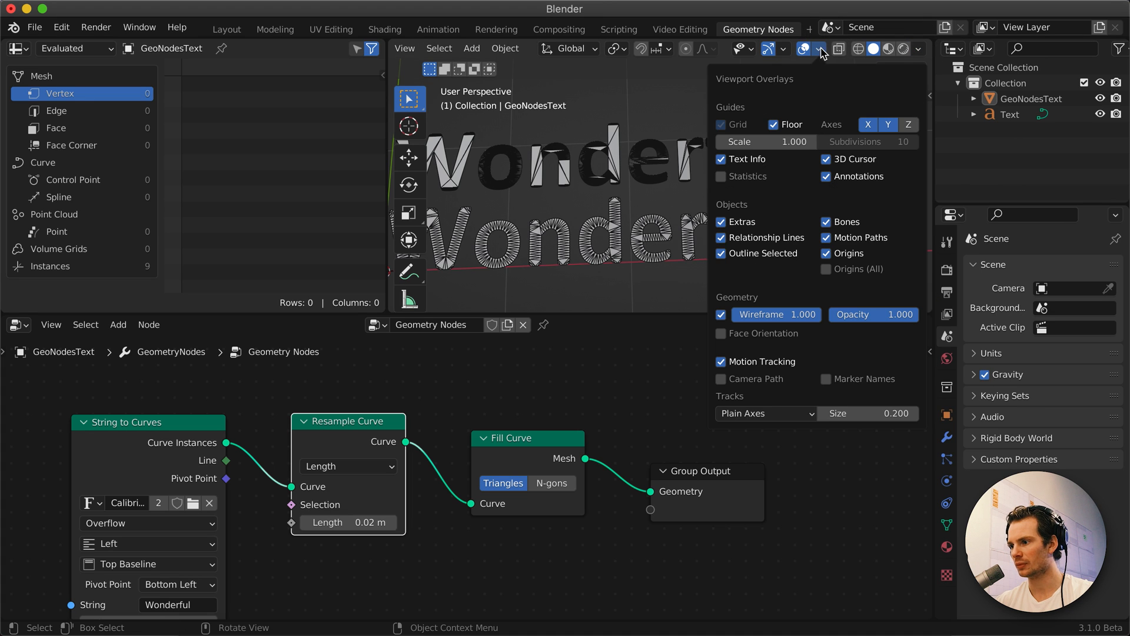
click(821, 50)
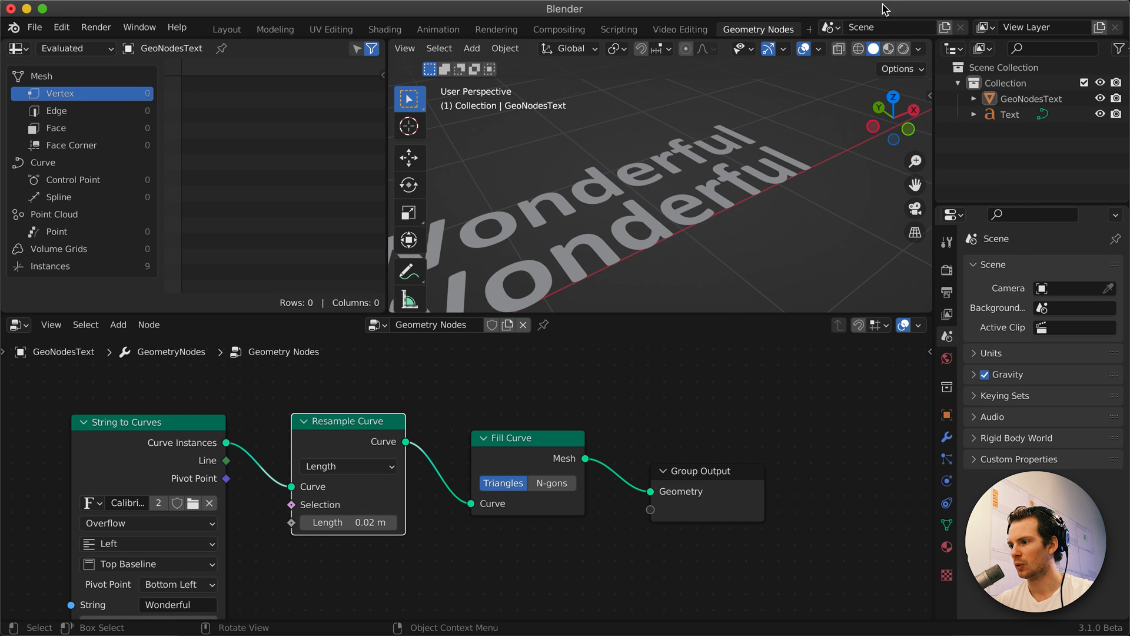
click(818, 48)
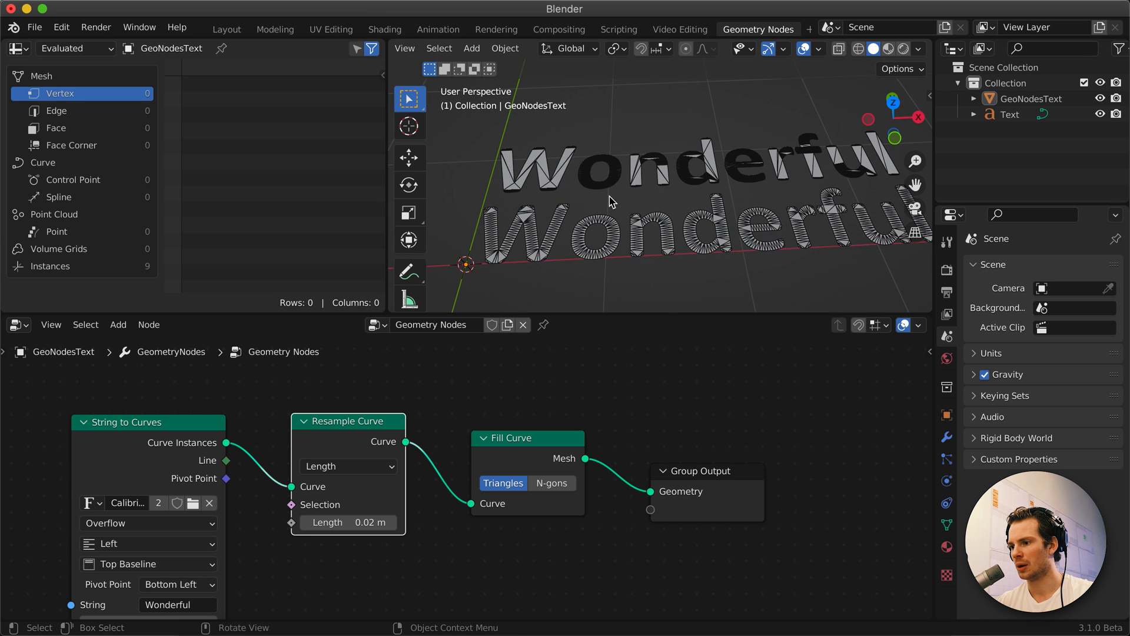
click(1013, 114)
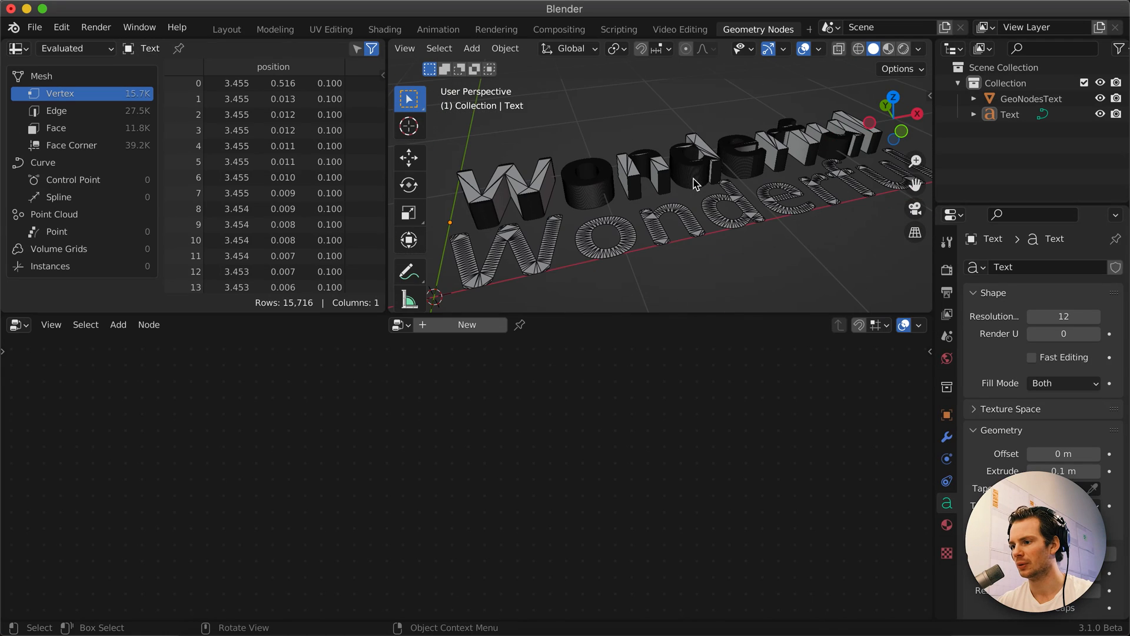
click(1032, 99)
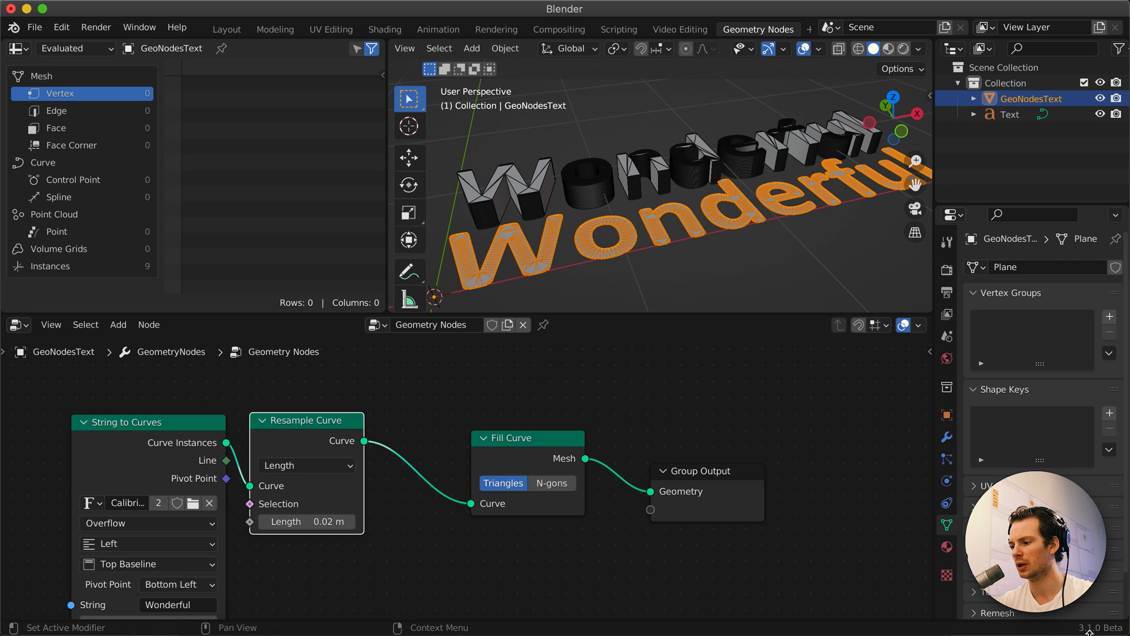
click(529, 437)
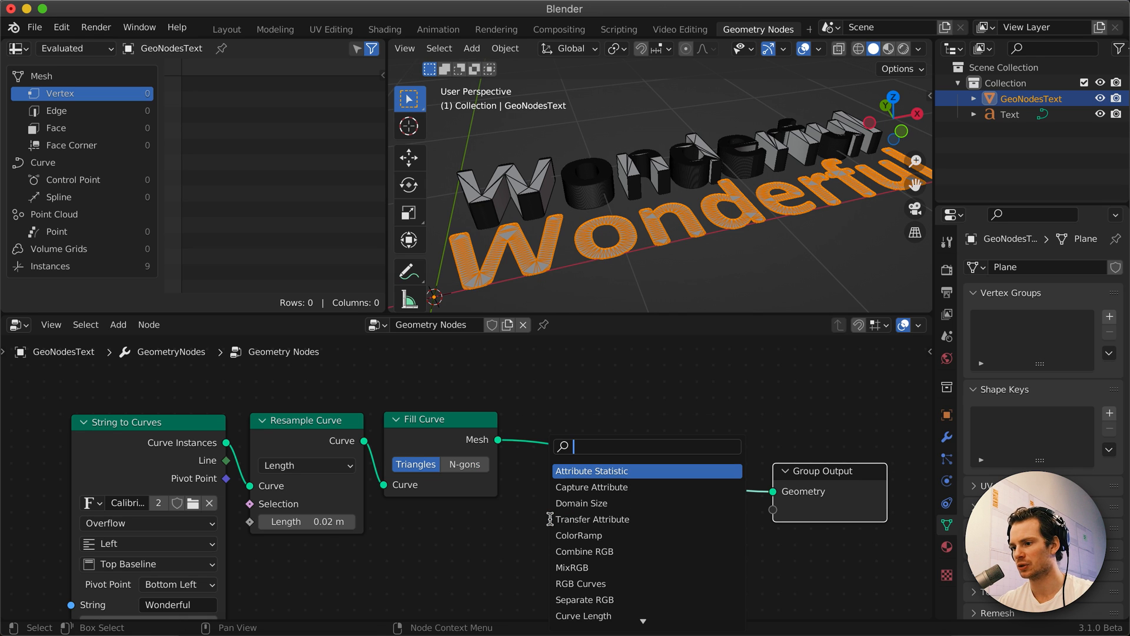
Add an Extrude Mesh node via 'ex' search onto the Fill Curve–Group Output link
text(ex)
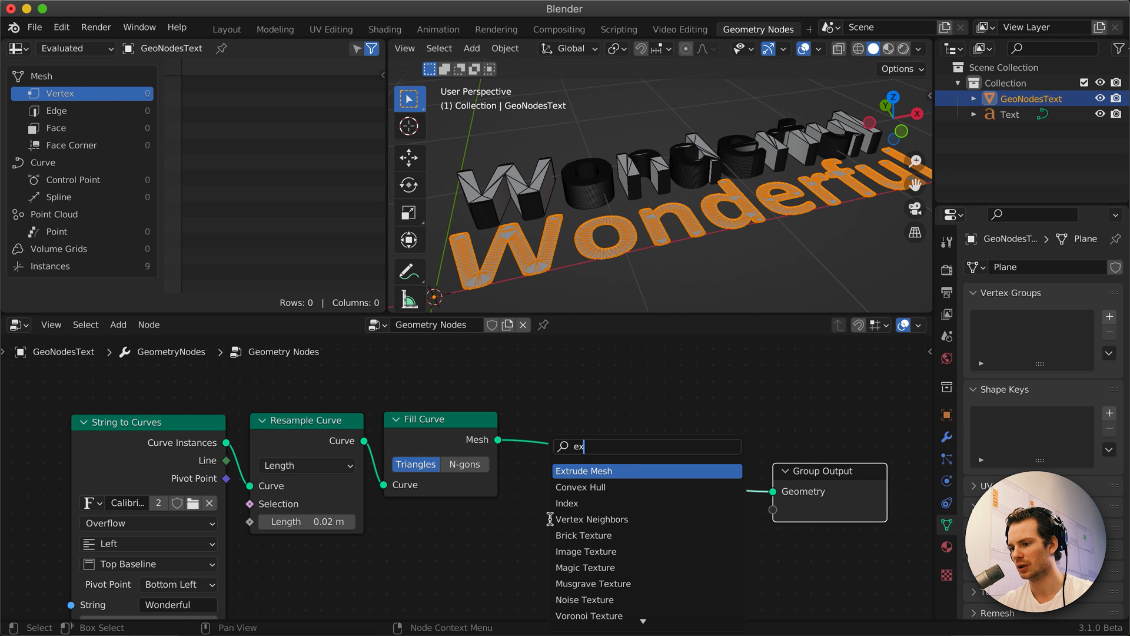
click(585, 471)
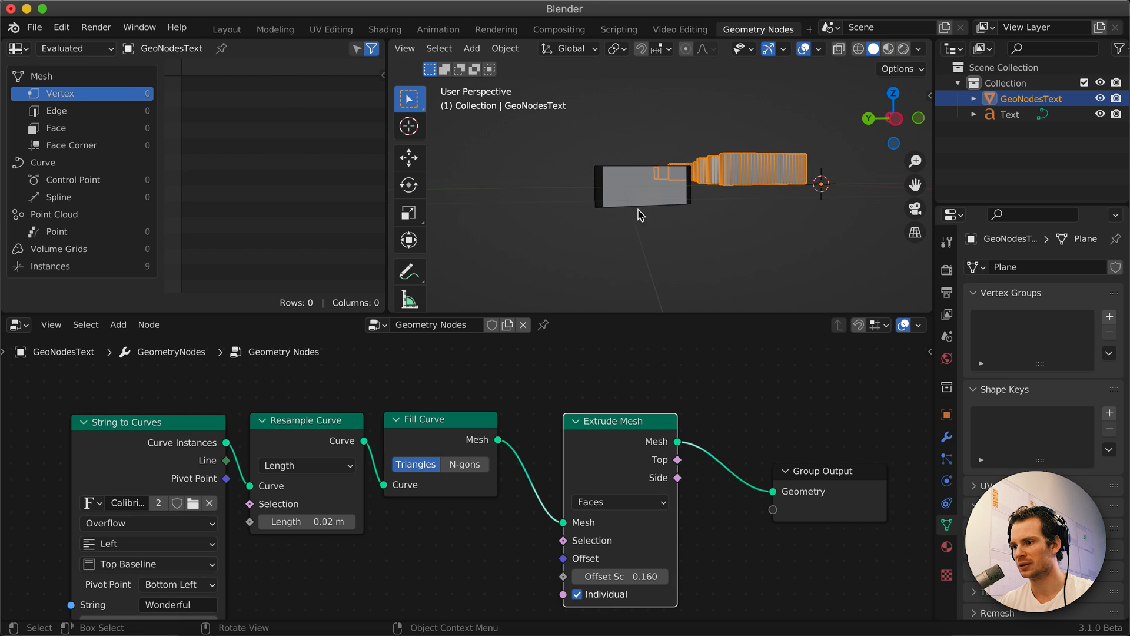
click(1010, 114)
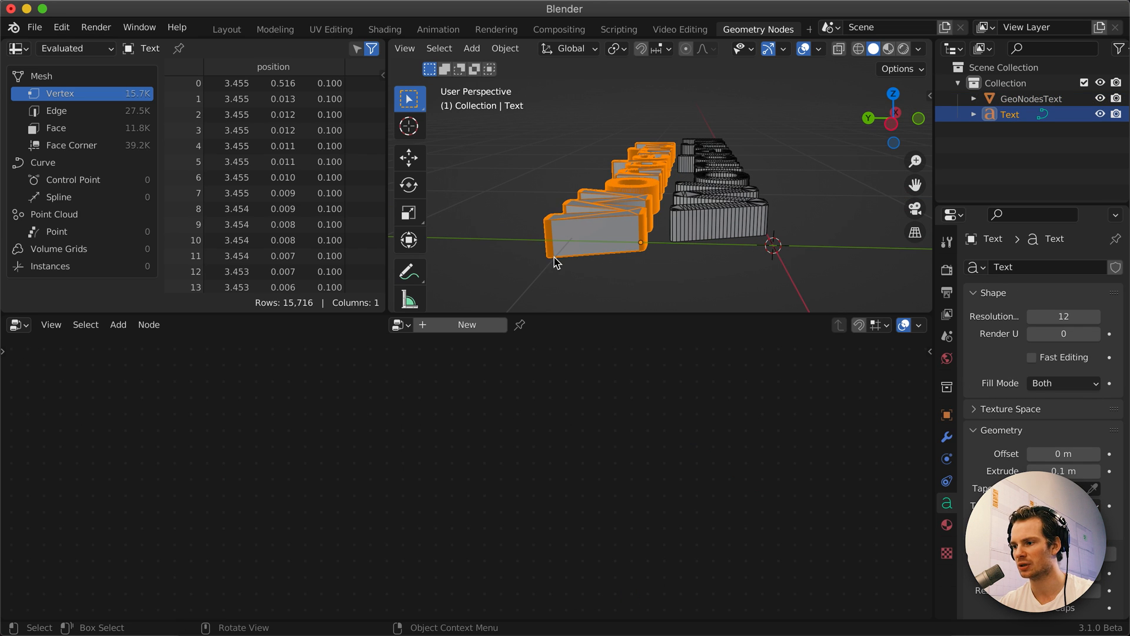
click(1031, 99)
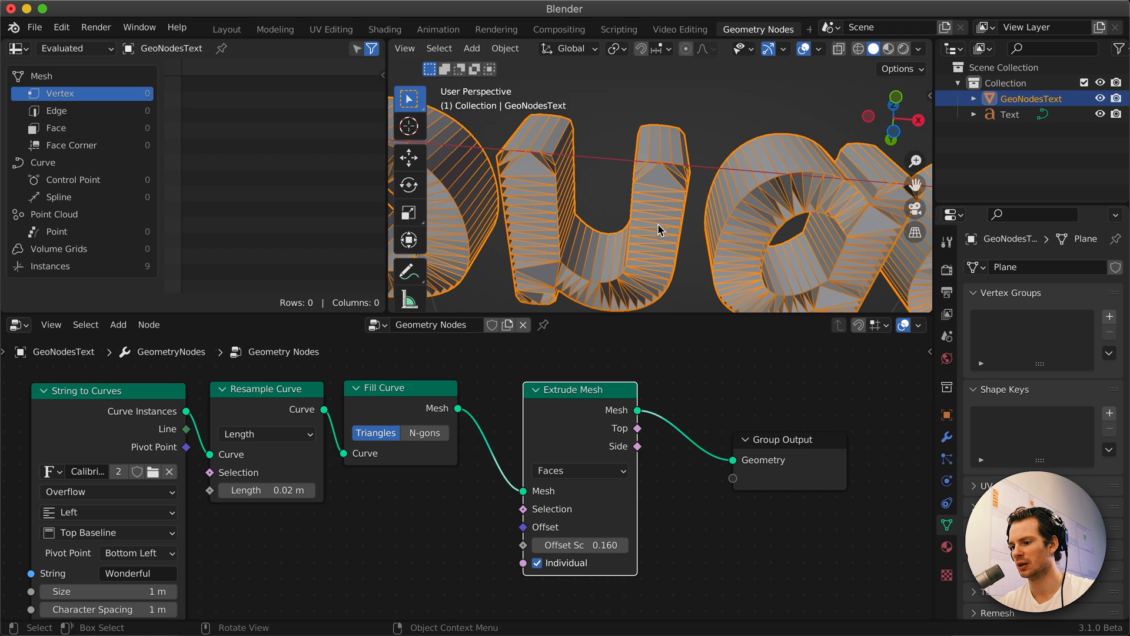
Move the Extrude Mesh node down to make room for a Join Geometry node
click(536, 563)
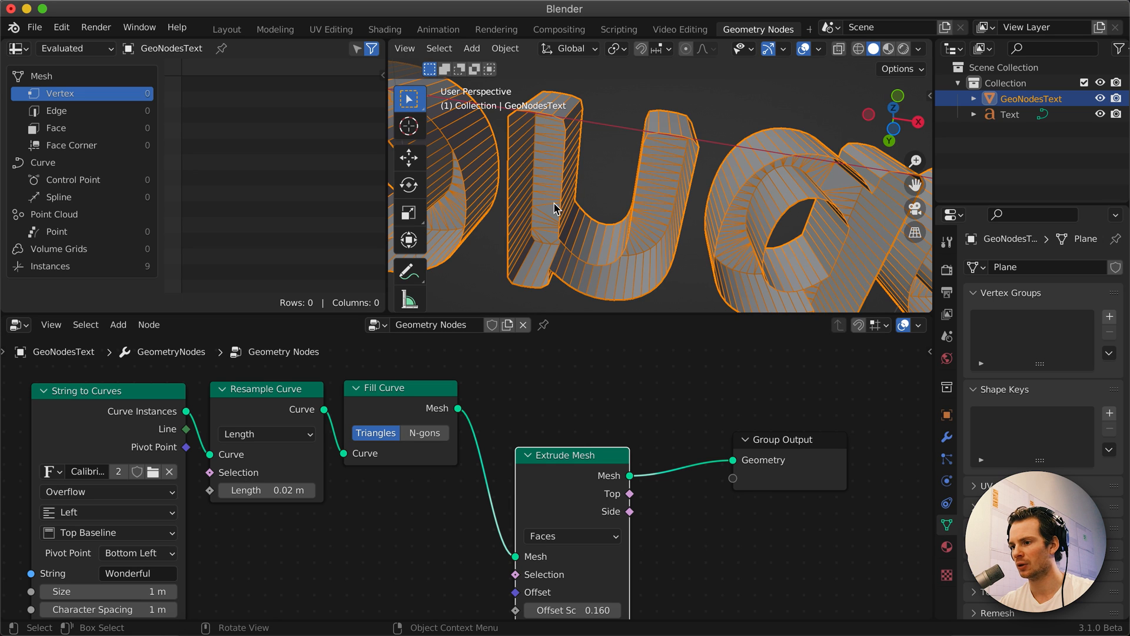
mouse_move(602, 398)
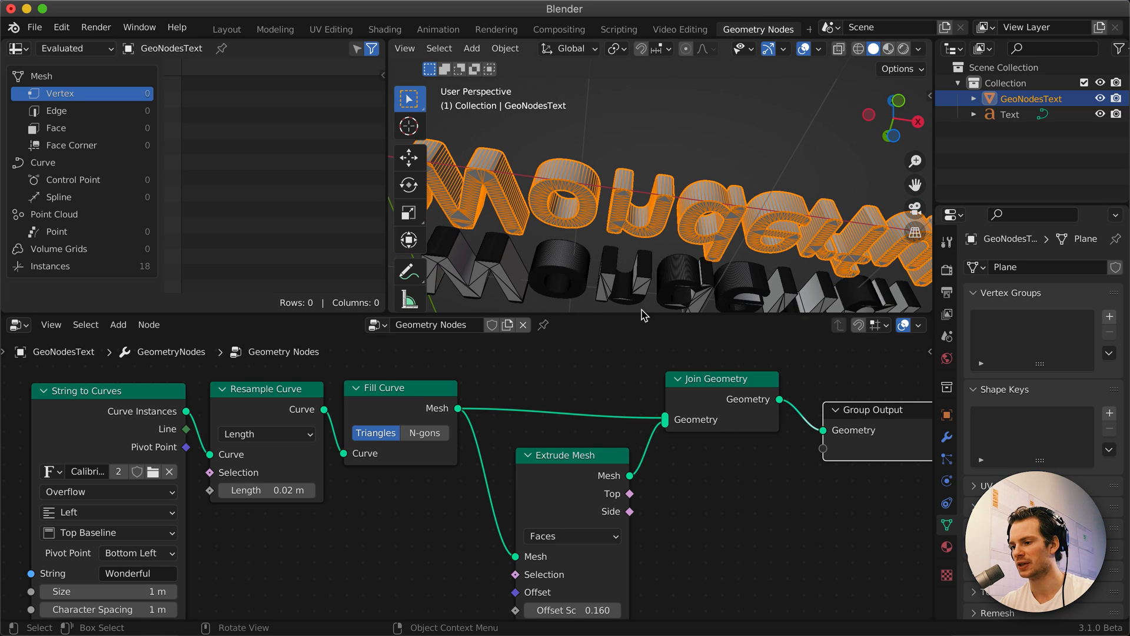
mouse_move(705, 417)
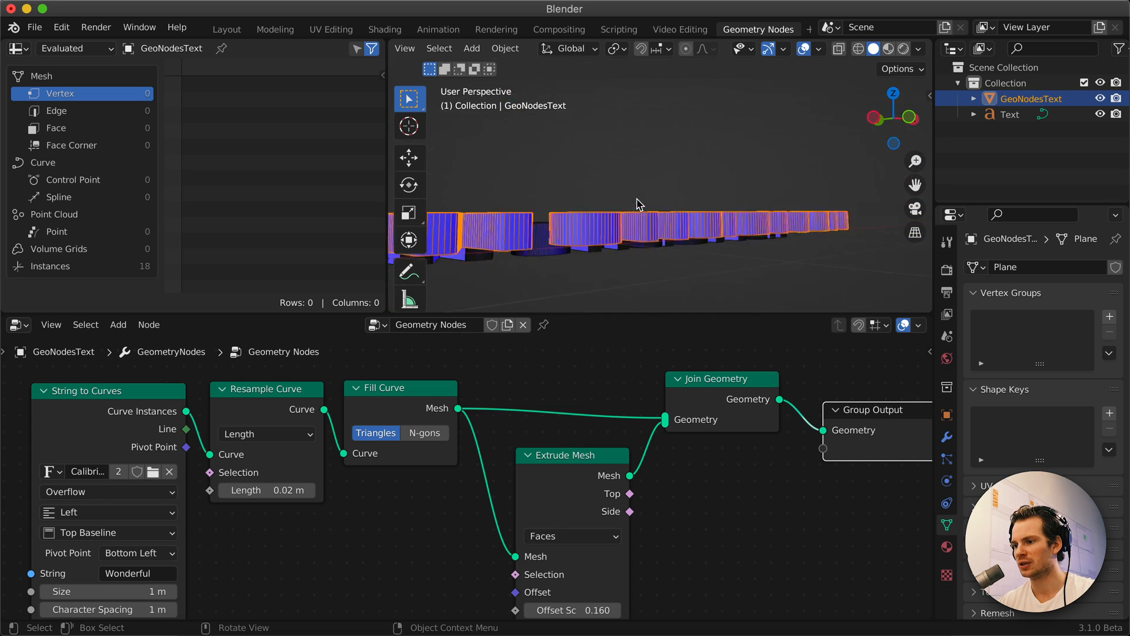
Orbit the view to check face orientation on the letters' sides and undersides
drag(634, 201, 505, 180)
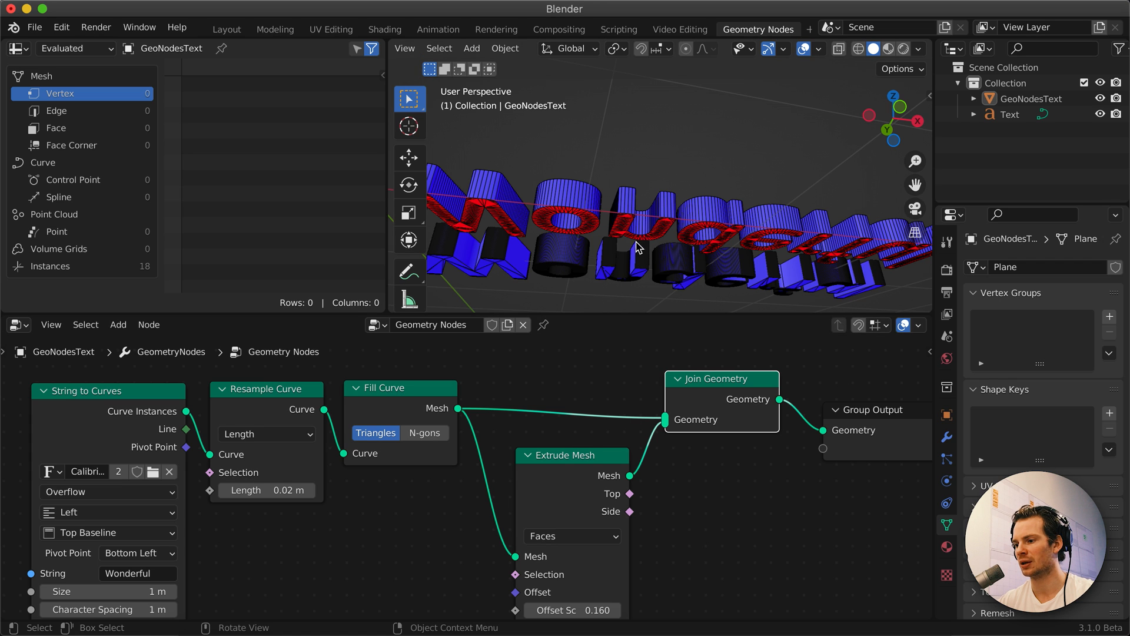
drag(572, 454, 557, 502)
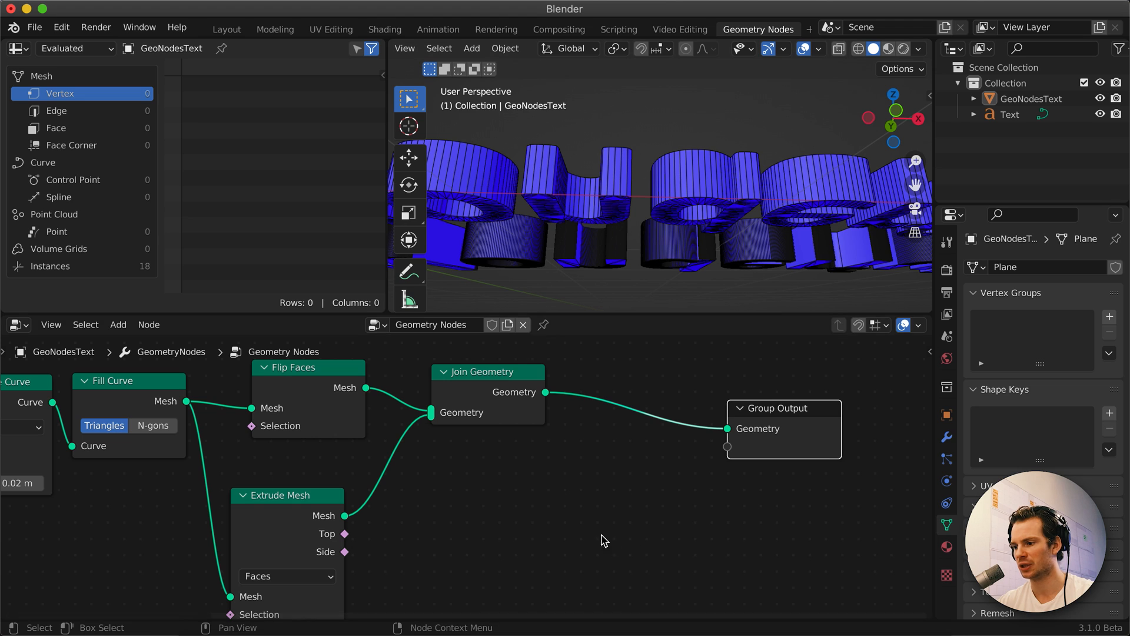
Add a Merge by Distance node at 0.001 m and view the letters up close
text(m)
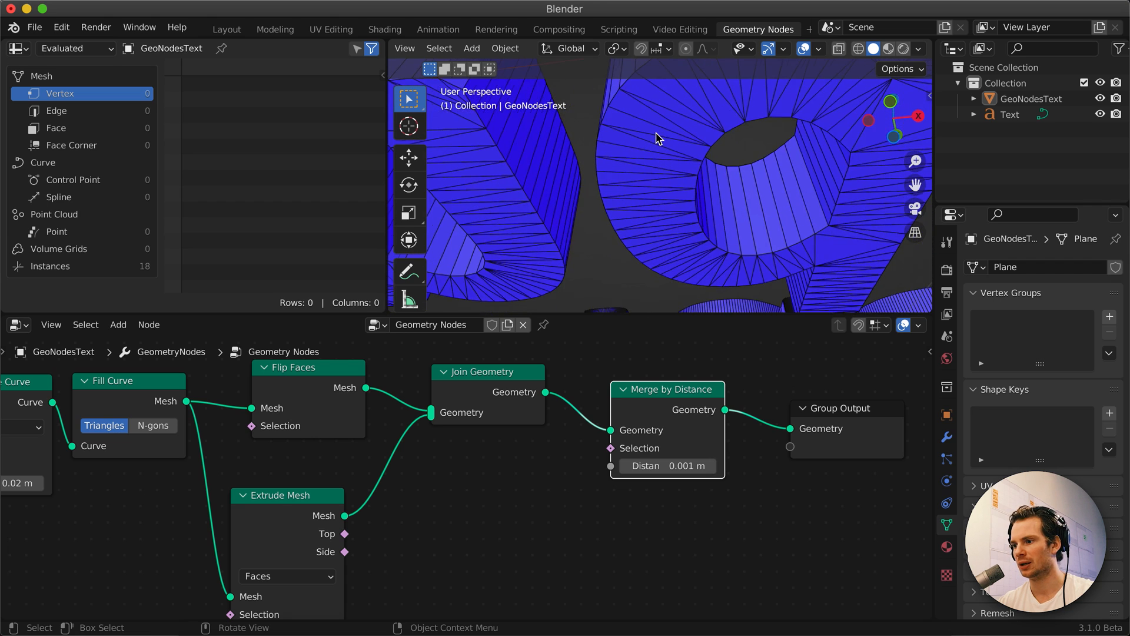
drag(656, 138, 713, 248)
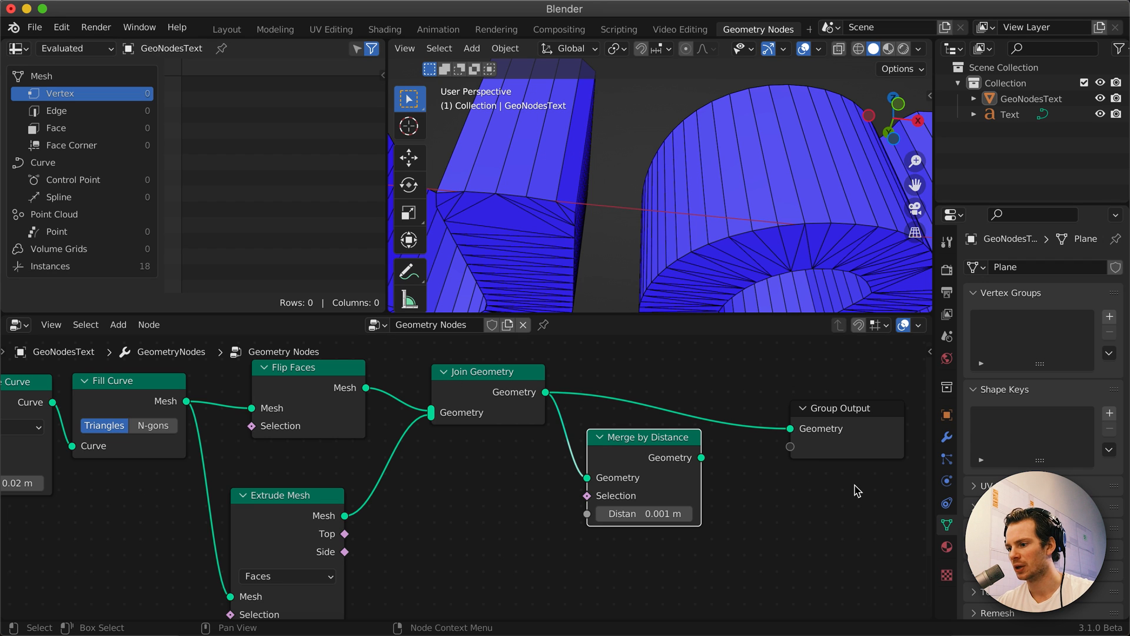
Add a Realize Instances node to turn the text instances into real geometry
click(118, 325)
text(instan)
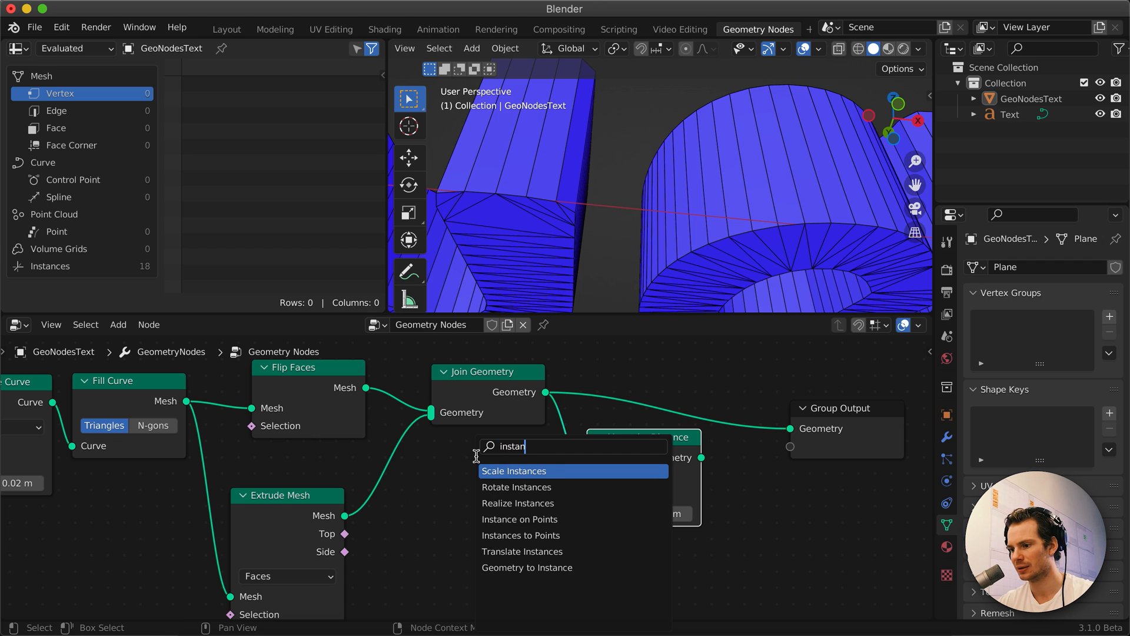
mouse_move(516, 486)
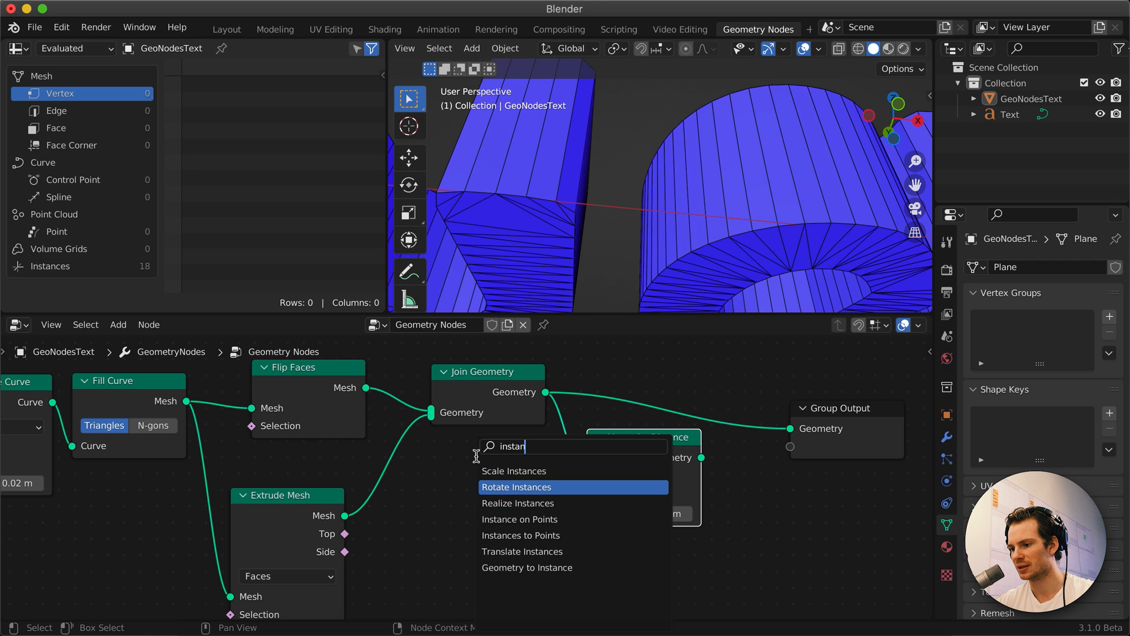
click(517, 503)
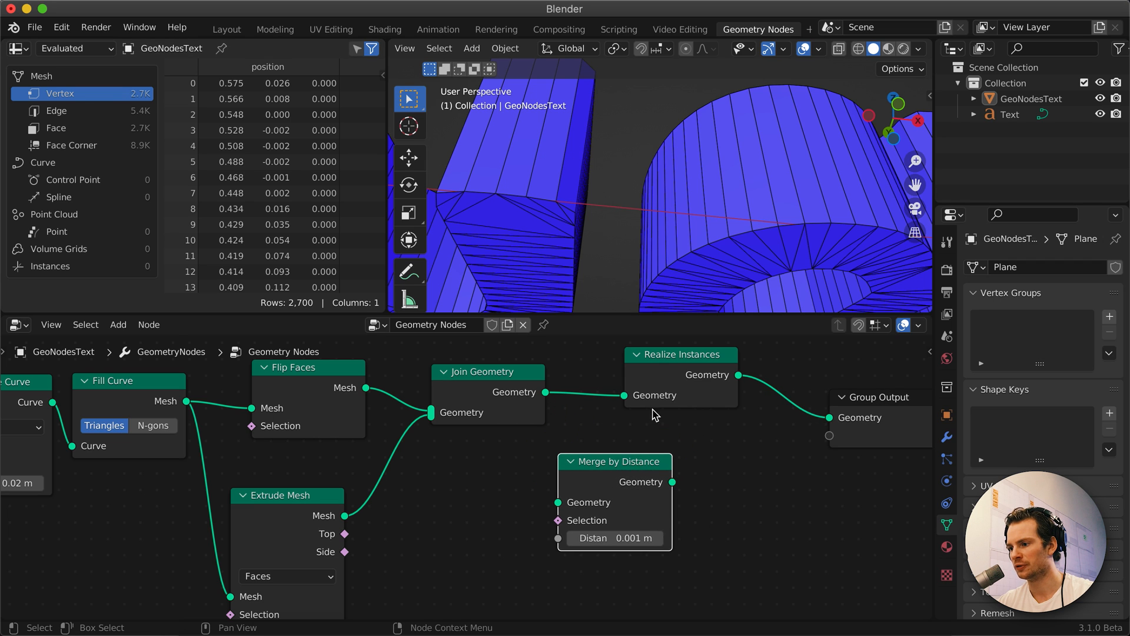
Set the Resample Curve length to 0.05 m
drag(681, 354, 726, 374)
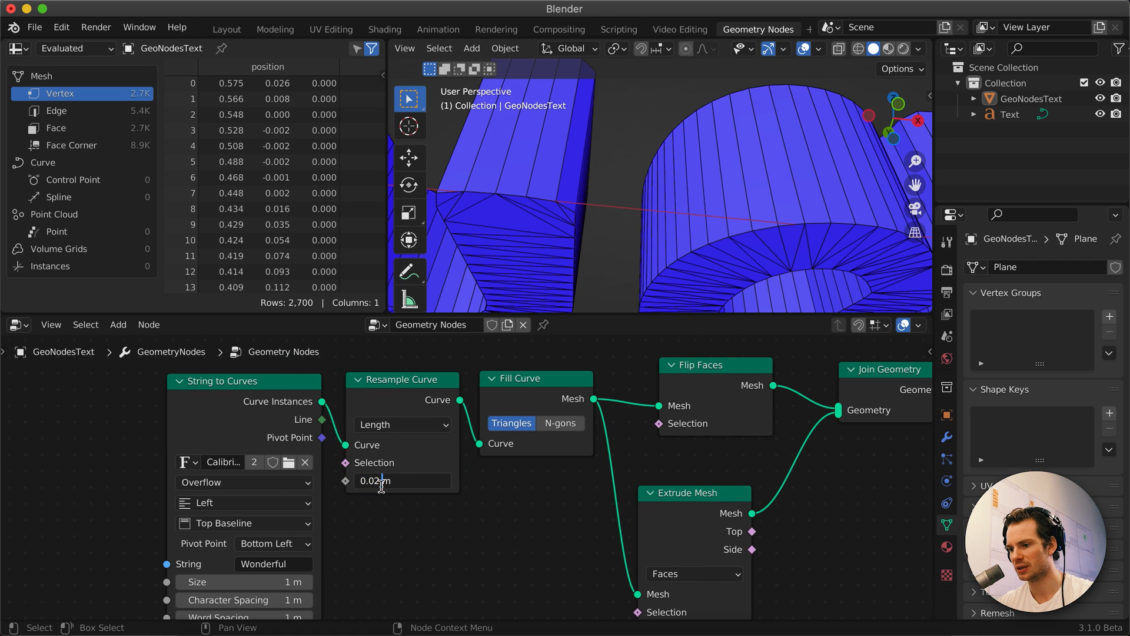
text(0.05)
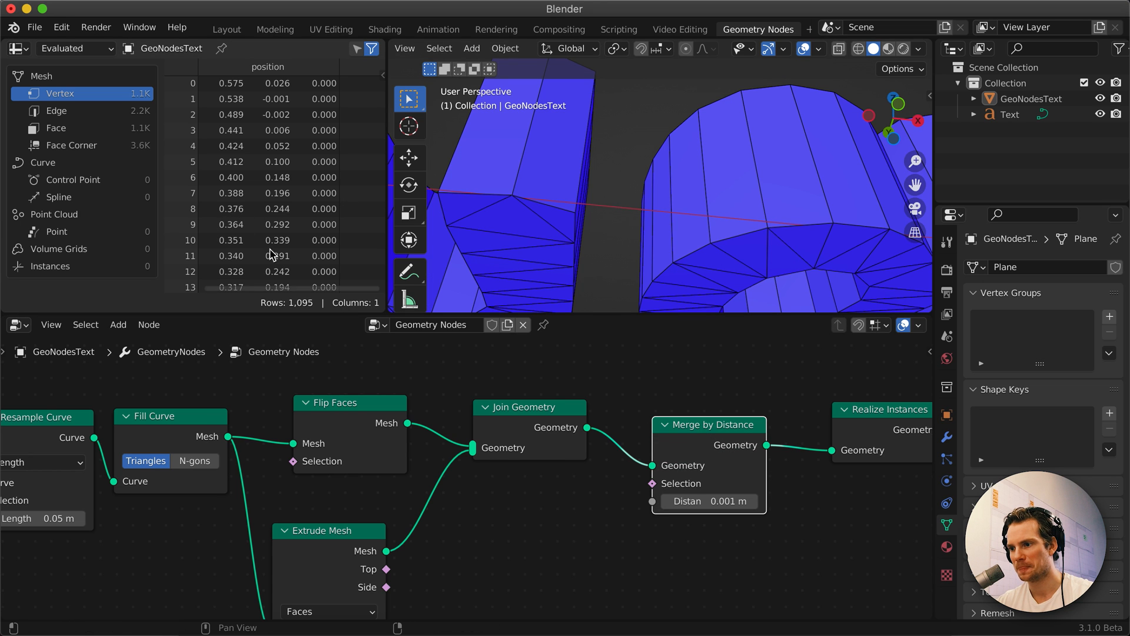
scroll(down, 3)
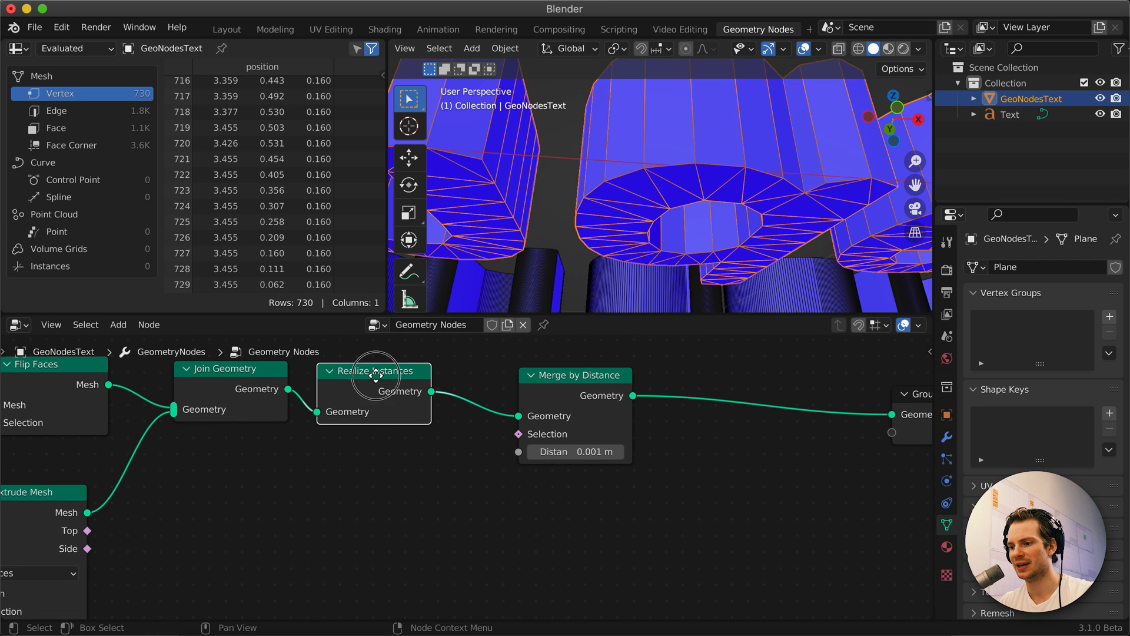
Move Realize Instances between Join Geometry and Merge by Distance and rewire it
drag(373, 369, 390, 375)
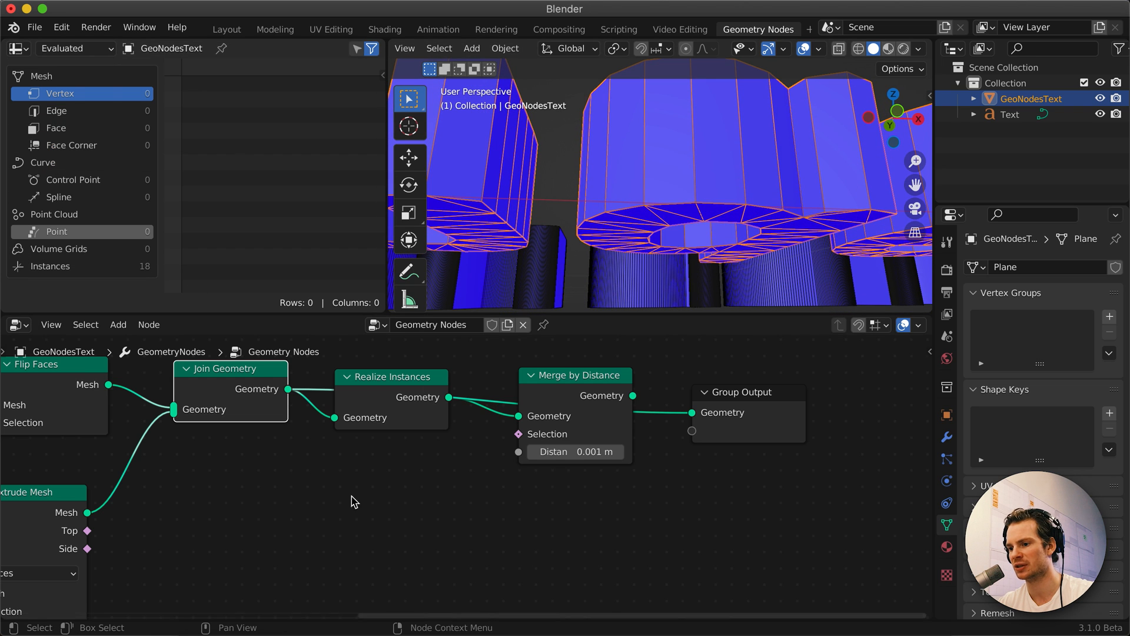
drag(391, 377, 399, 445)
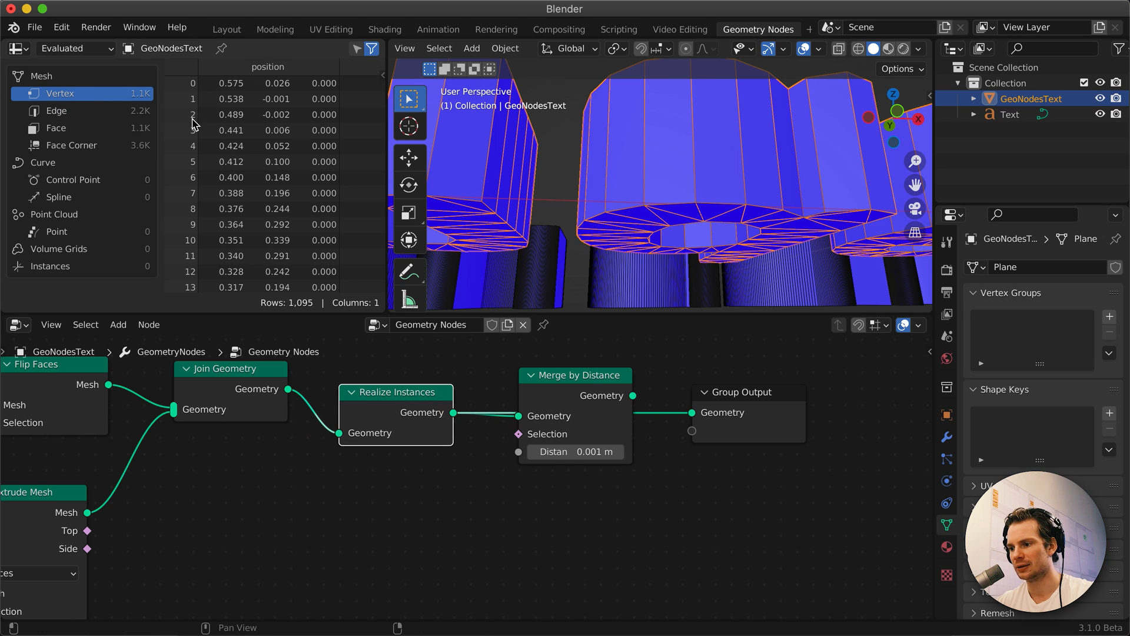
mouse_move(148, 108)
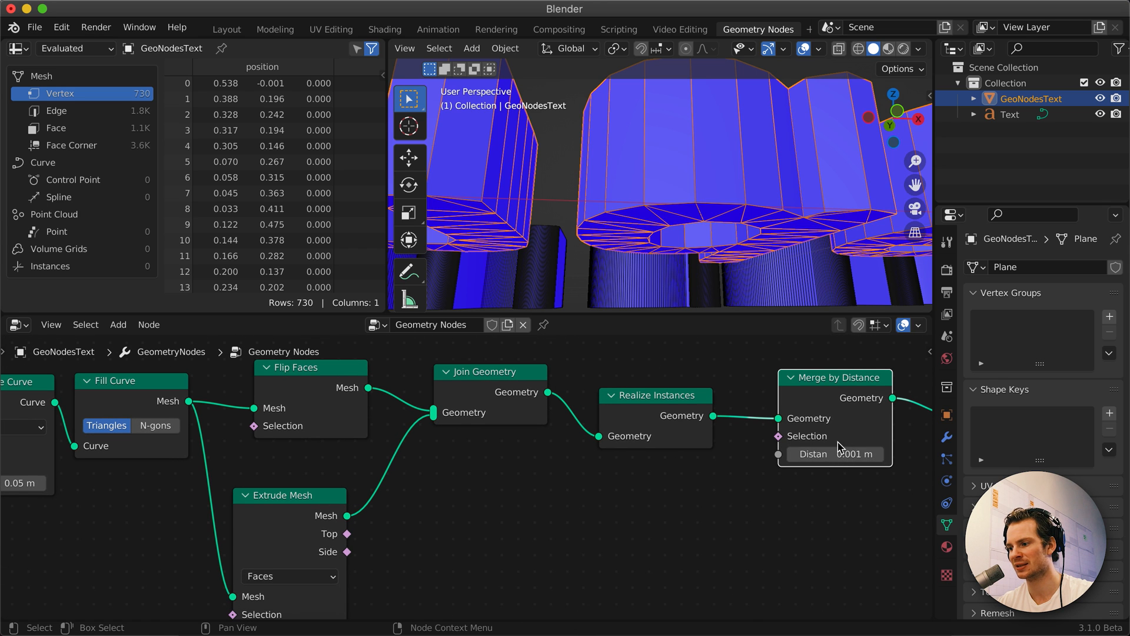
mouse_move(353, 540)
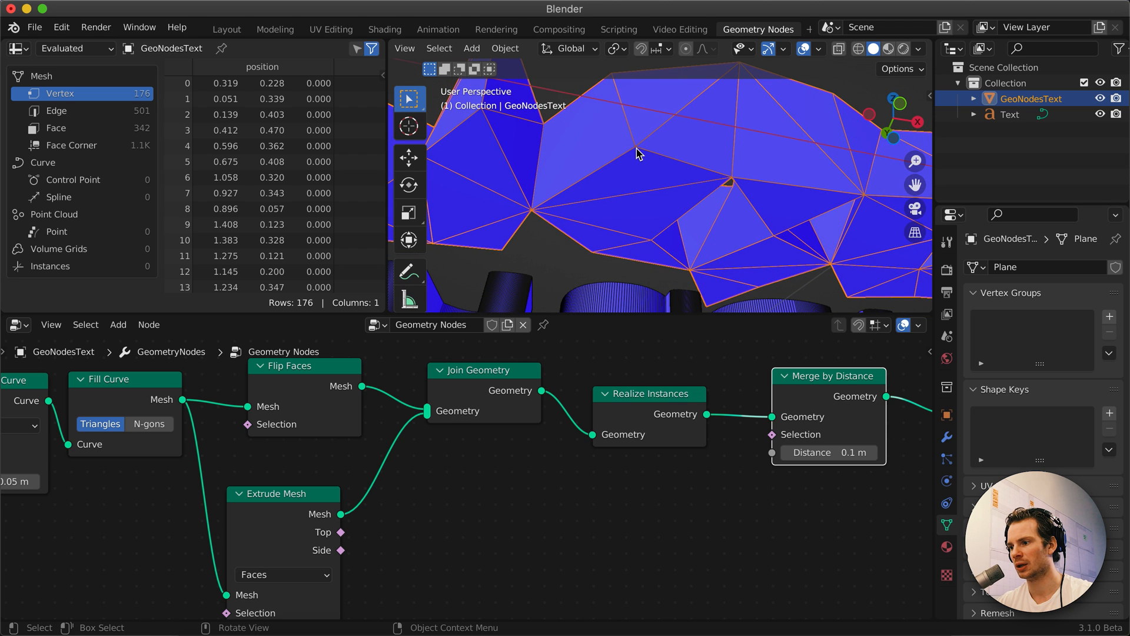
mouse_move(700, 152)
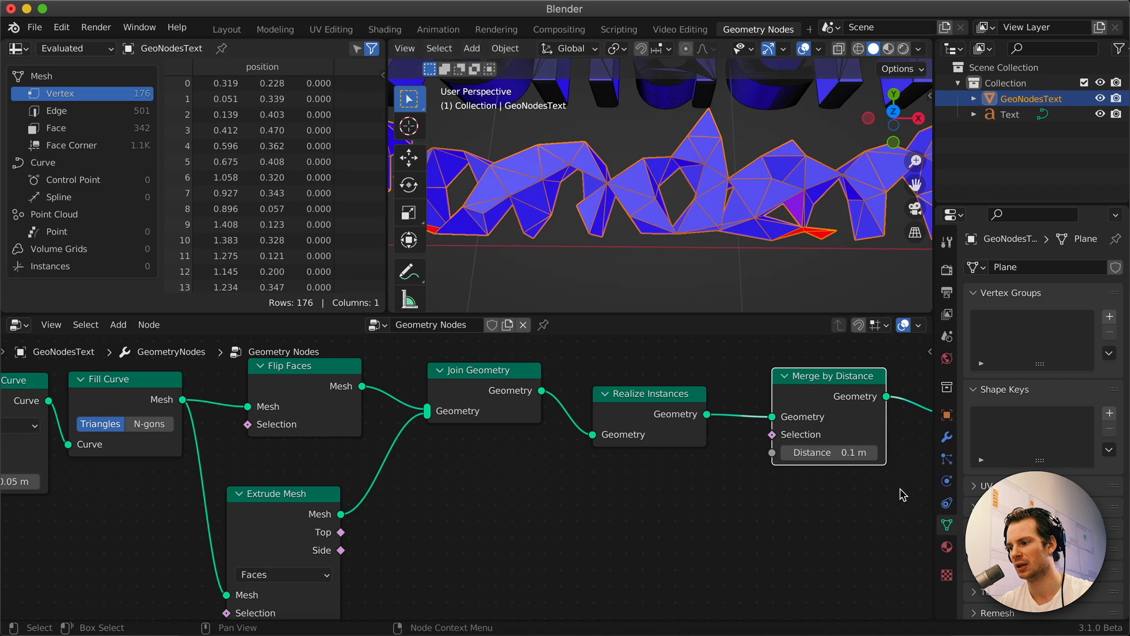
Edit the Merge by Distance distance field after testing 0.1 m
double_click(829, 452)
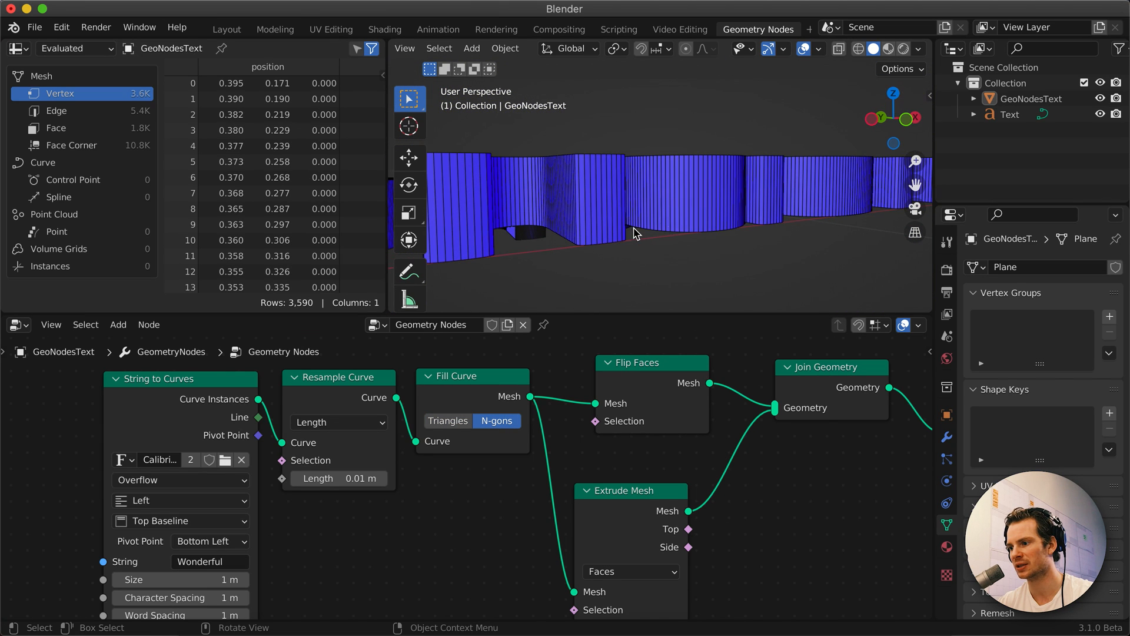
mouse_move(584, 213)
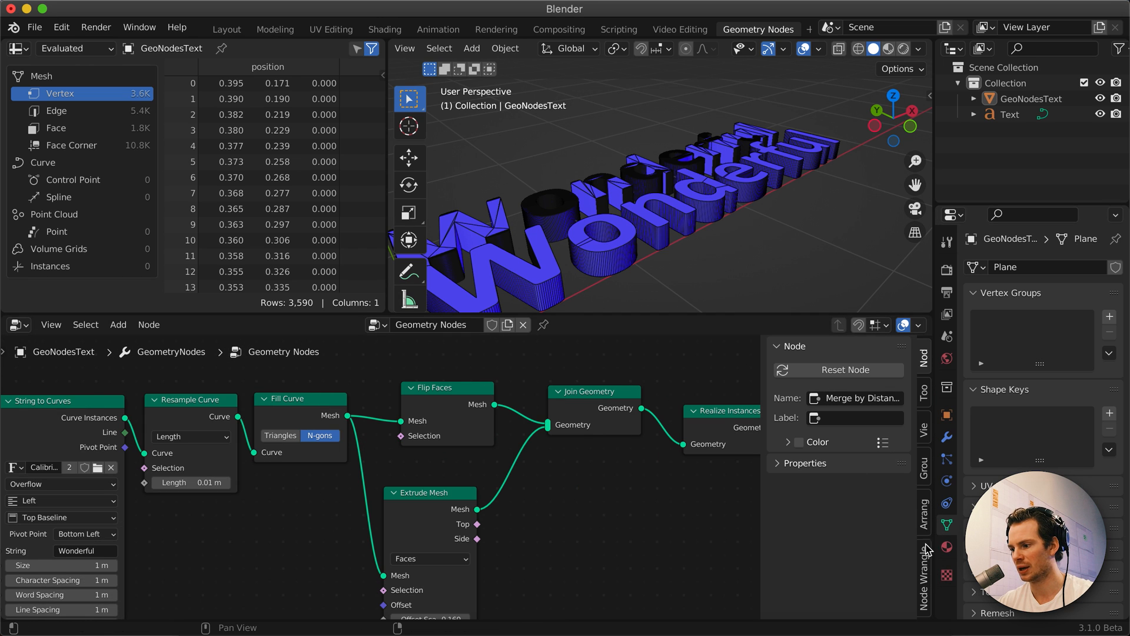
Show the Node Arrange add-on options in the node editor sidebar
click(922, 513)
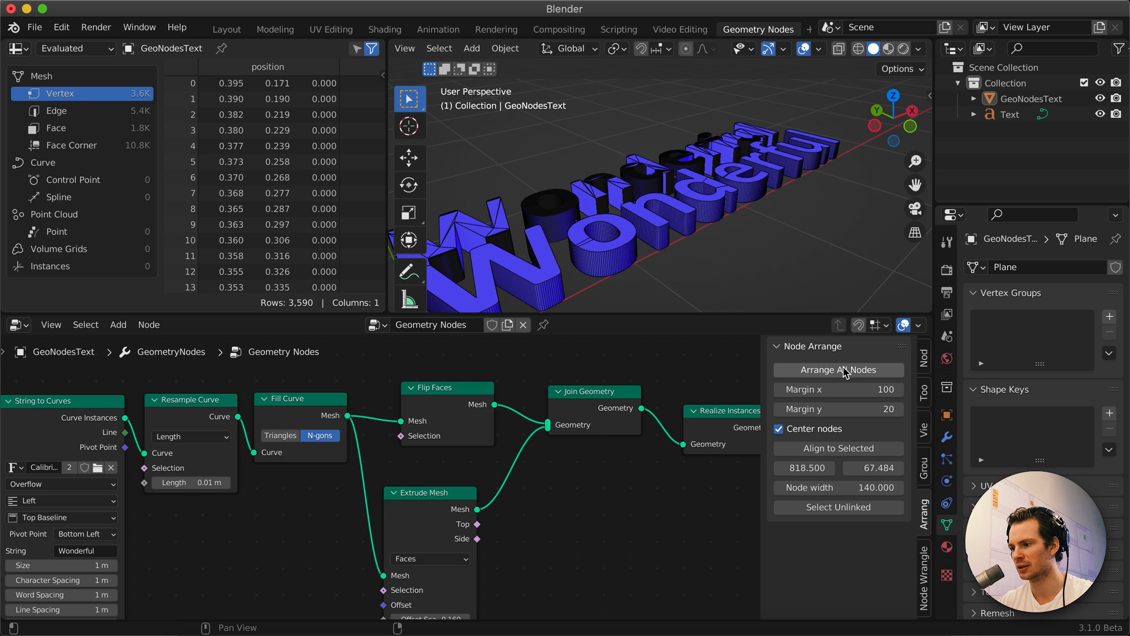